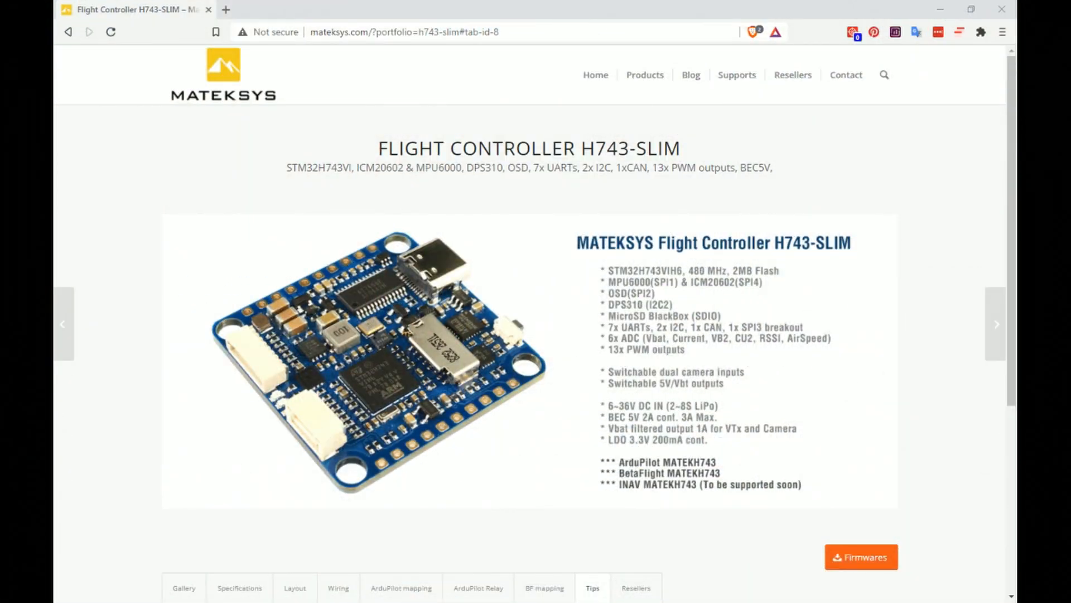
mouse_move(678, 320)
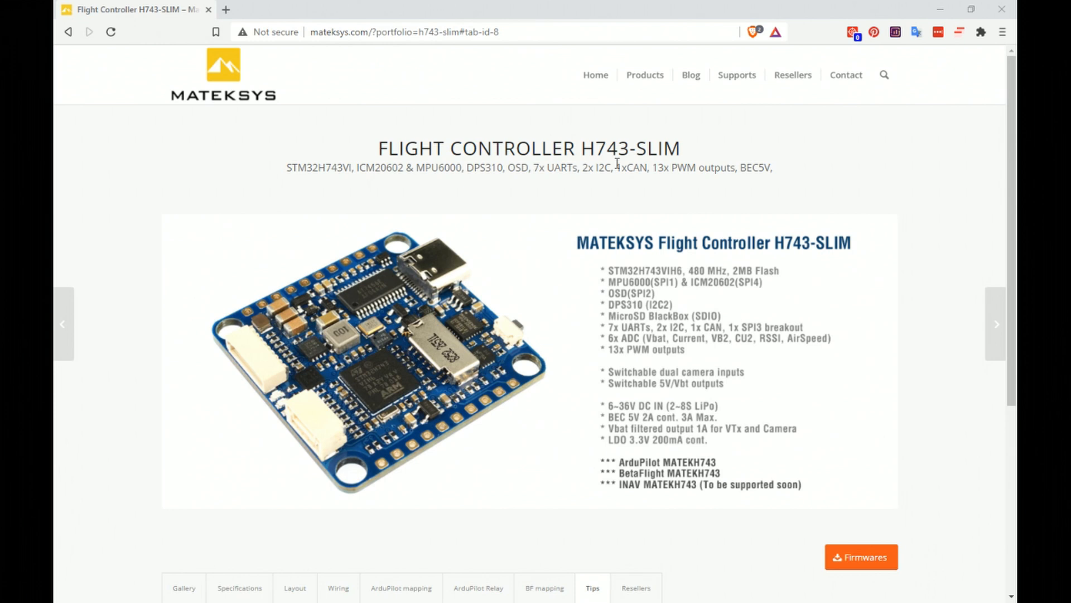
mouse_move(575, 300)
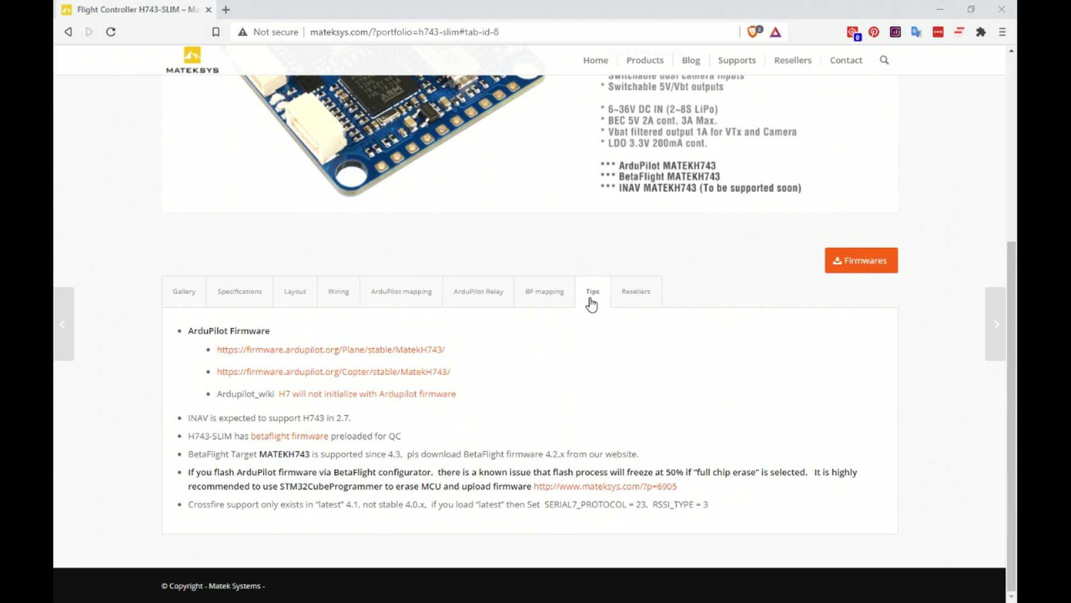
mouse_move(578, 309)
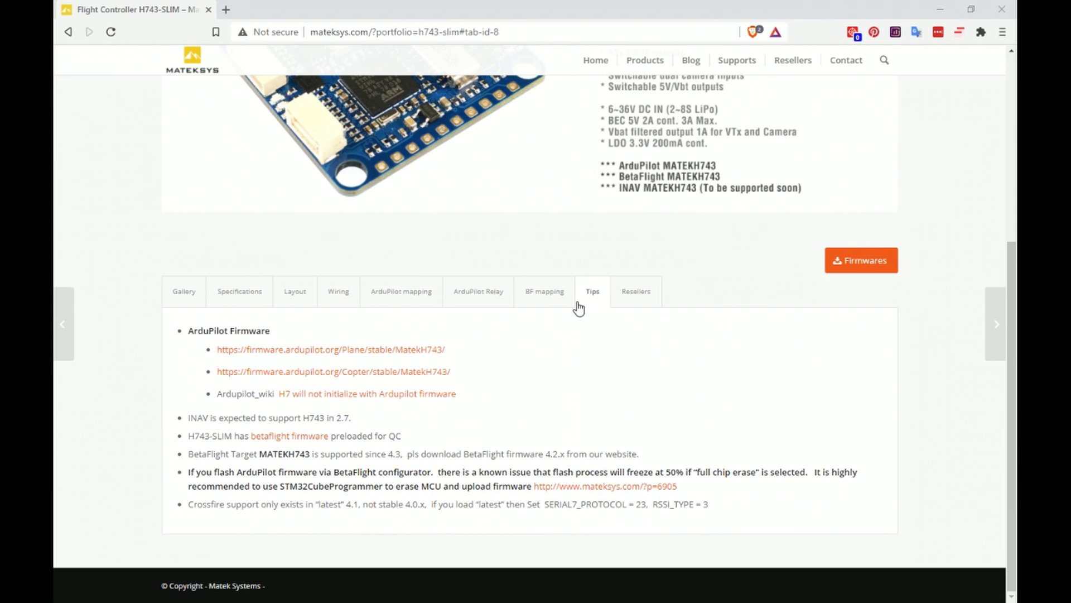
mouse_move(272, 477)
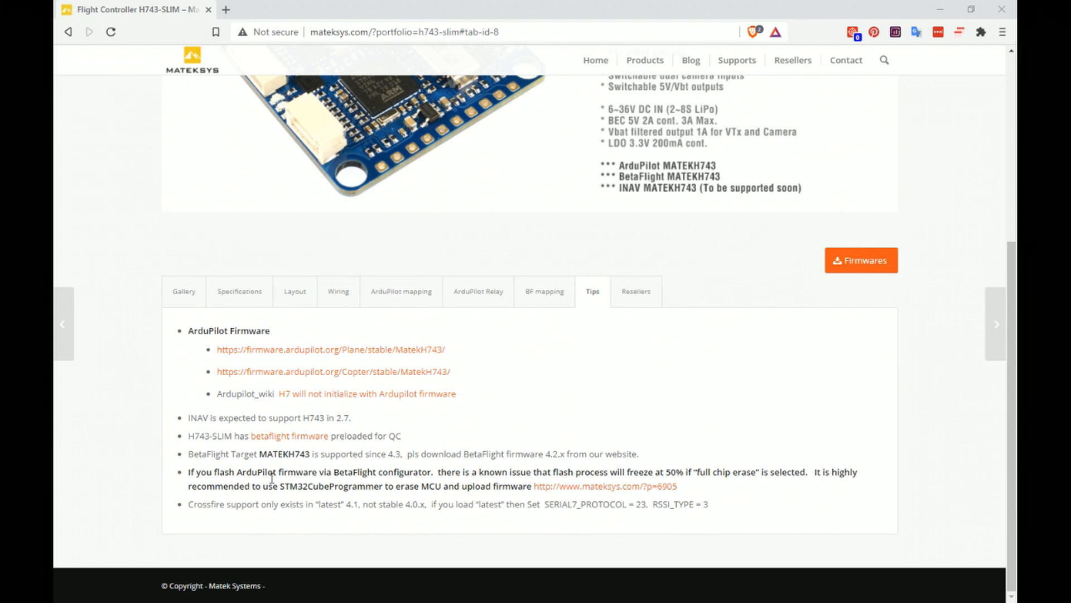
mouse_move(487, 500)
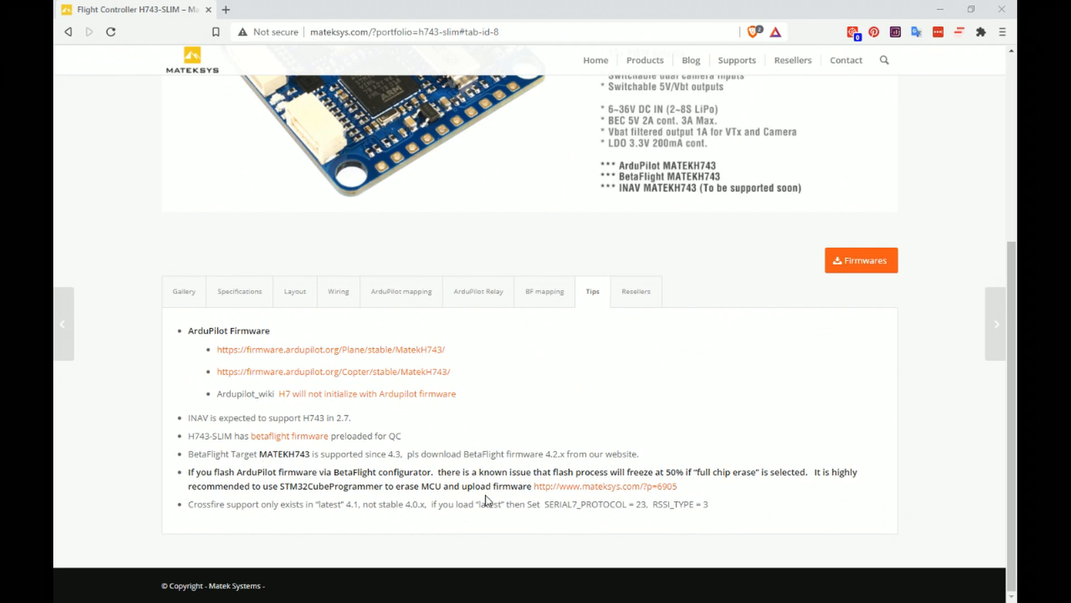
mouse_move(739, 473)
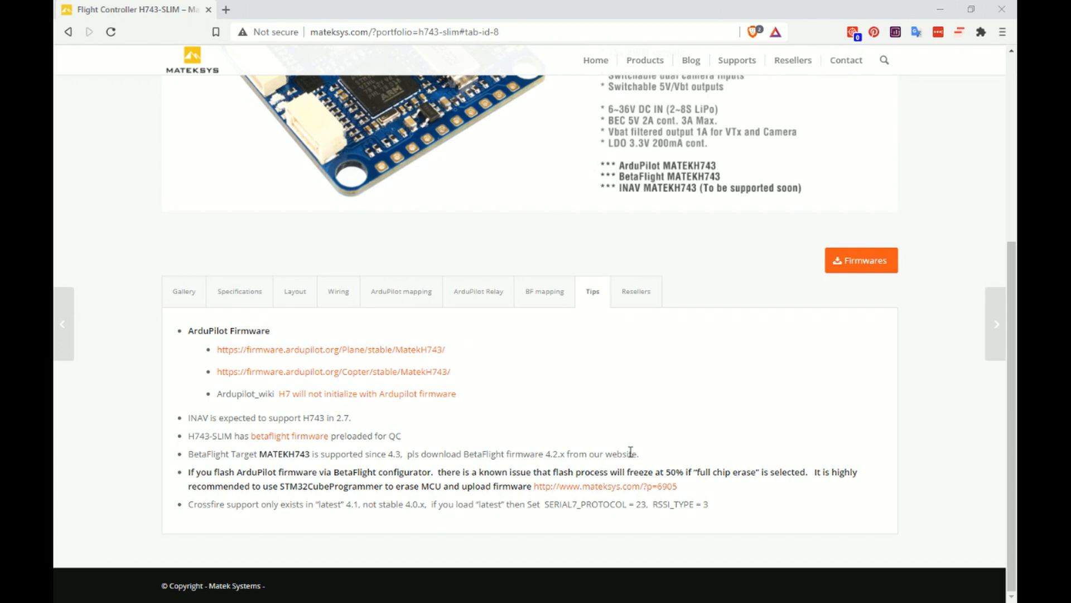
mouse_move(533, 477)
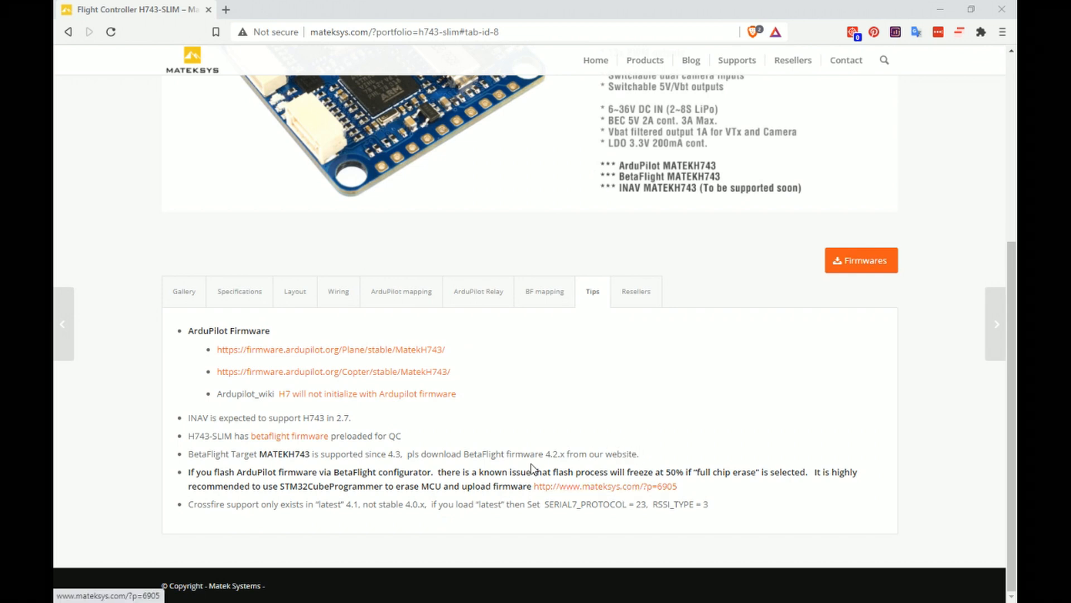
mouse_move(361, 358)
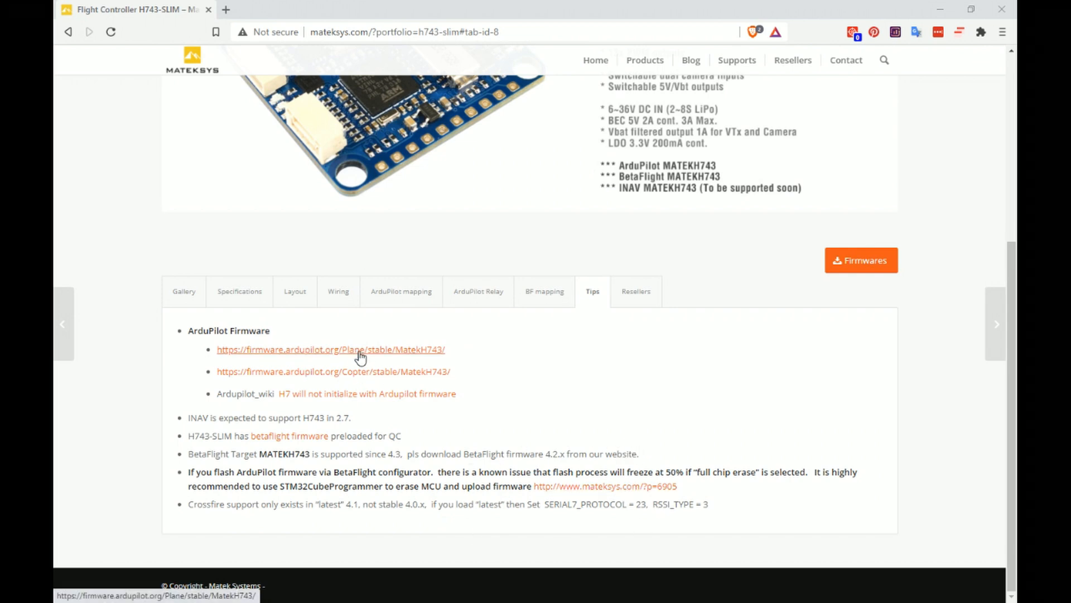
mouse_move(594, 493)
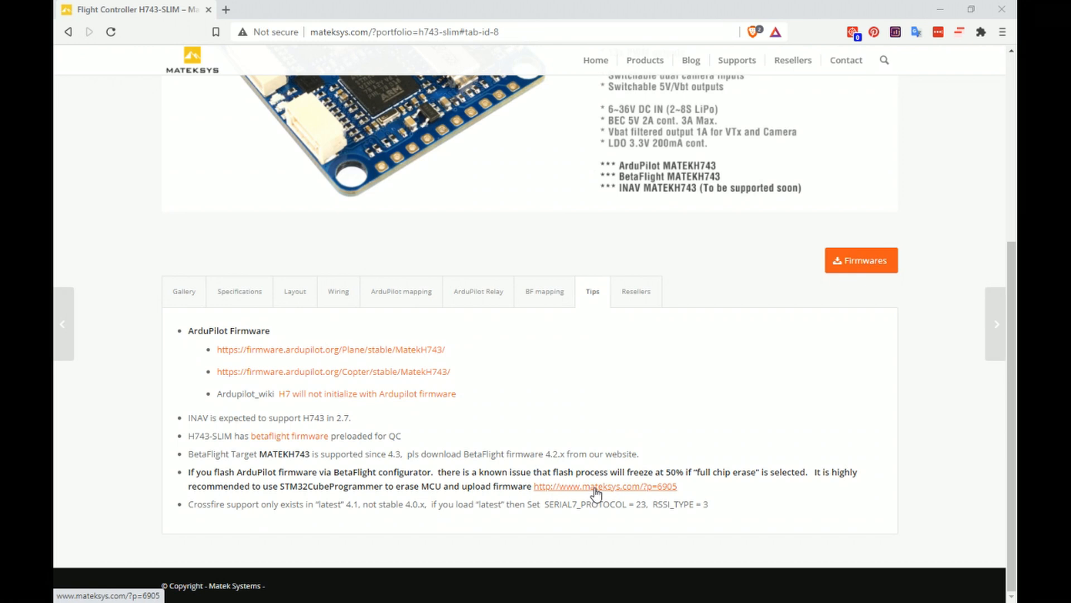
mouse_move(589, 491)
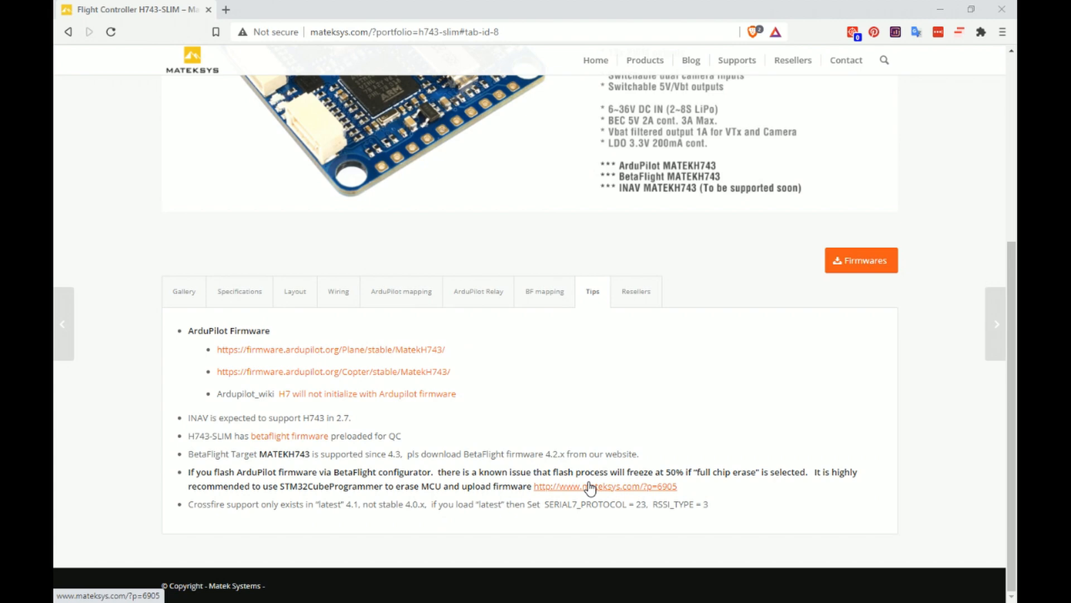
mouse_move(766, 41)
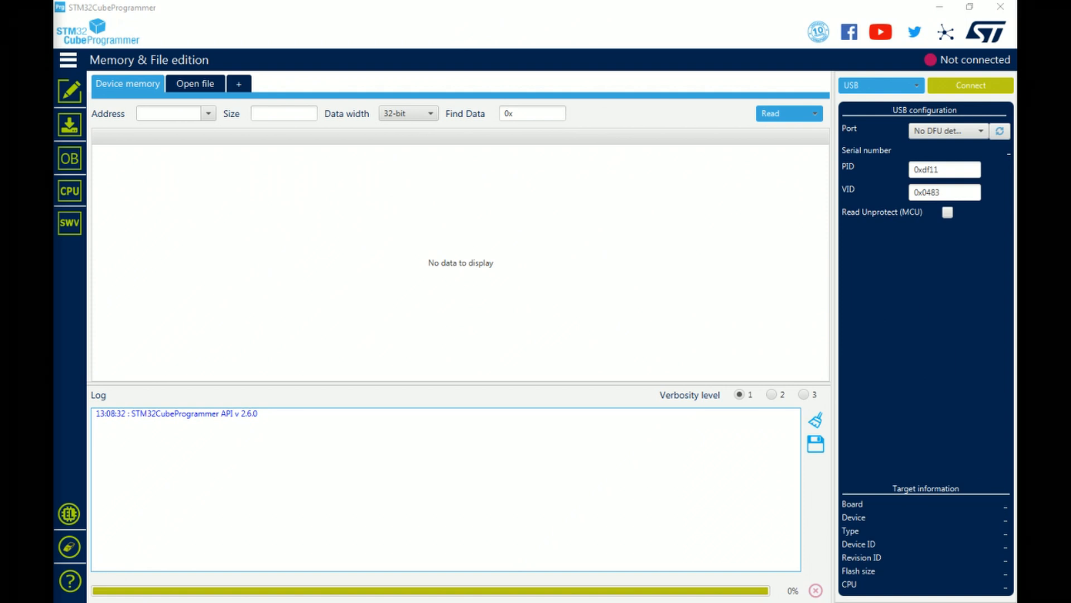
mouse_move(165, 344)
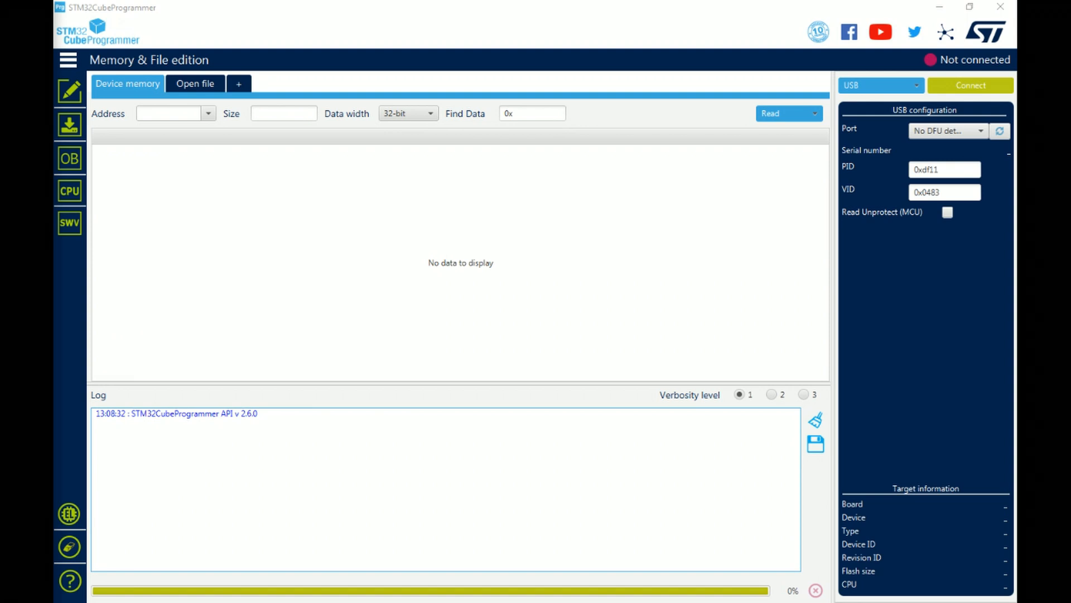
mouse_move(686, 428)
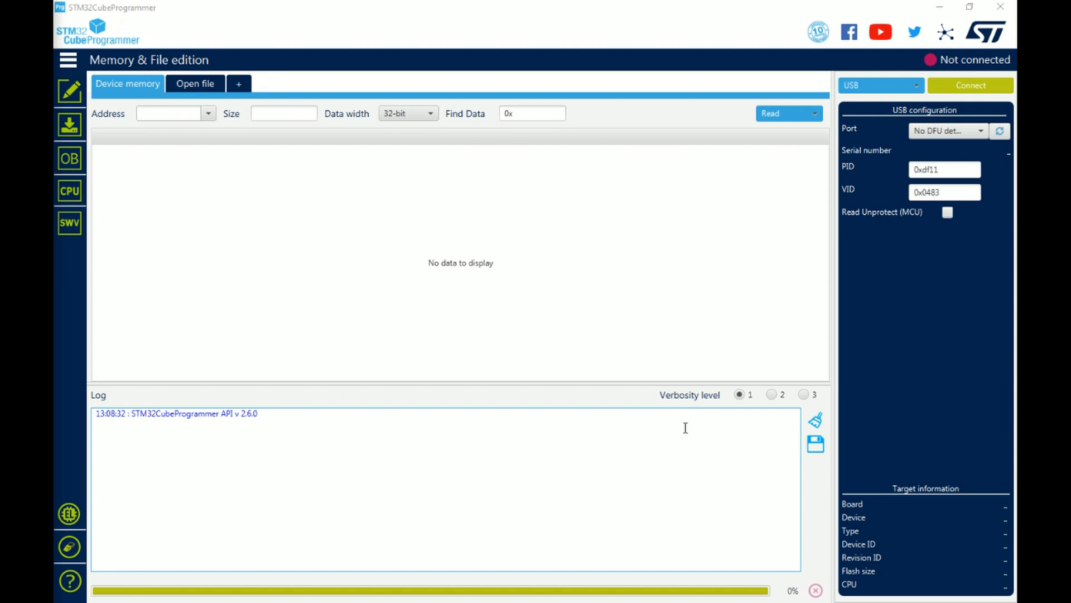
mouse_move(479, 122)
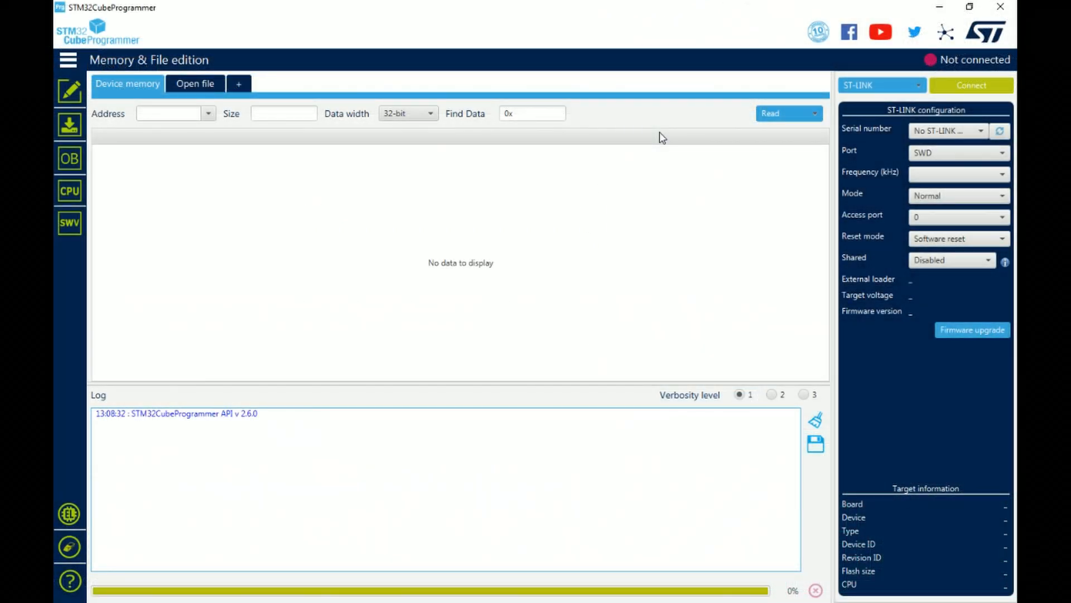
mouse_move(602, 222)
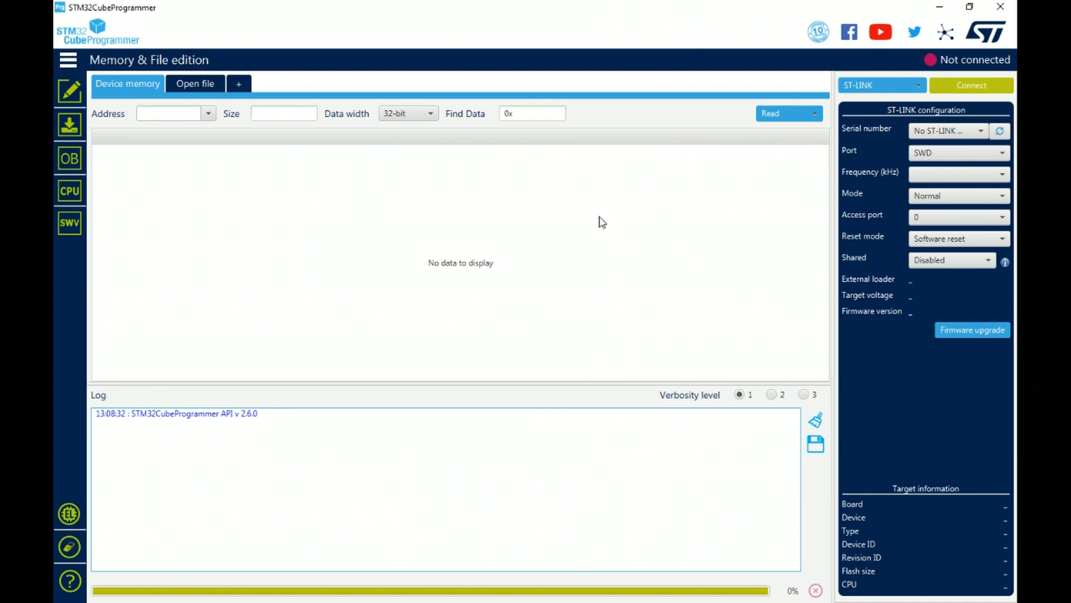
mouse_move(724, 139)
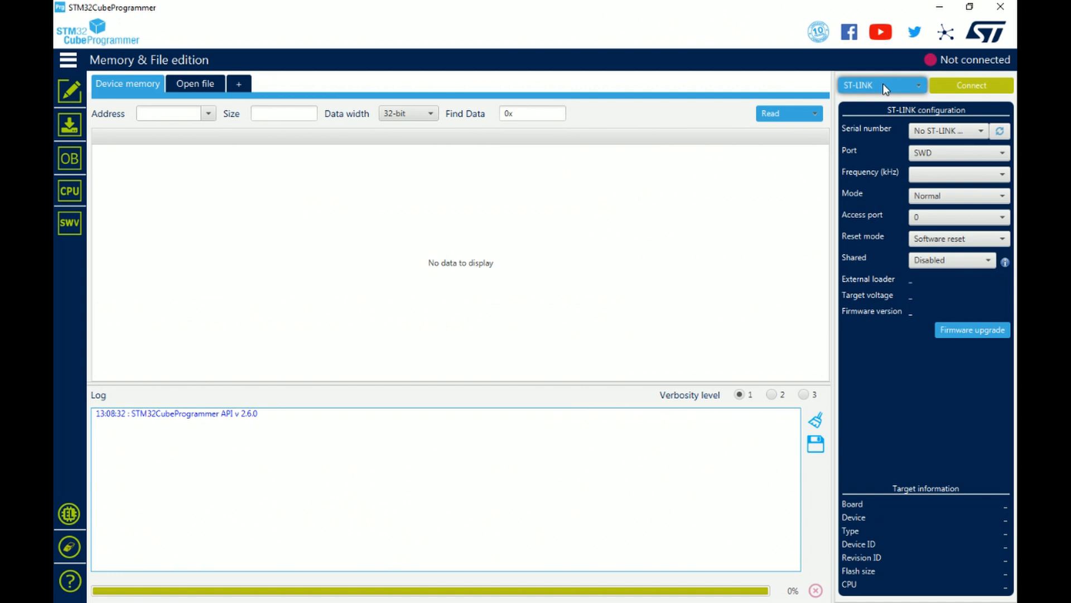
mouse_move(903, 90)
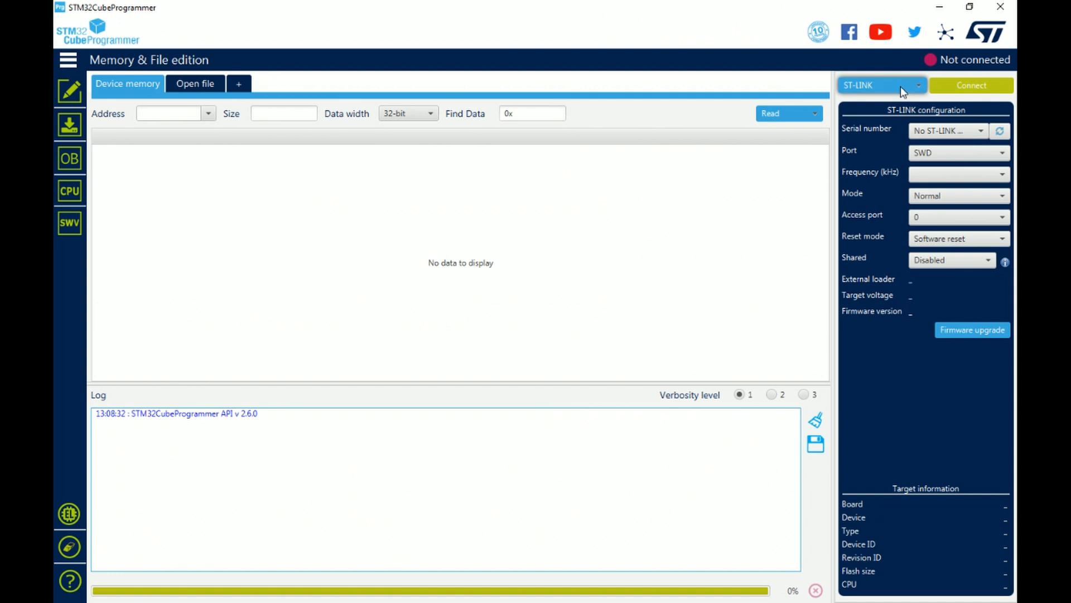
- Connect to the flight controller over USB1 in DFU mode after rescanning ports
left_click(882, 84)
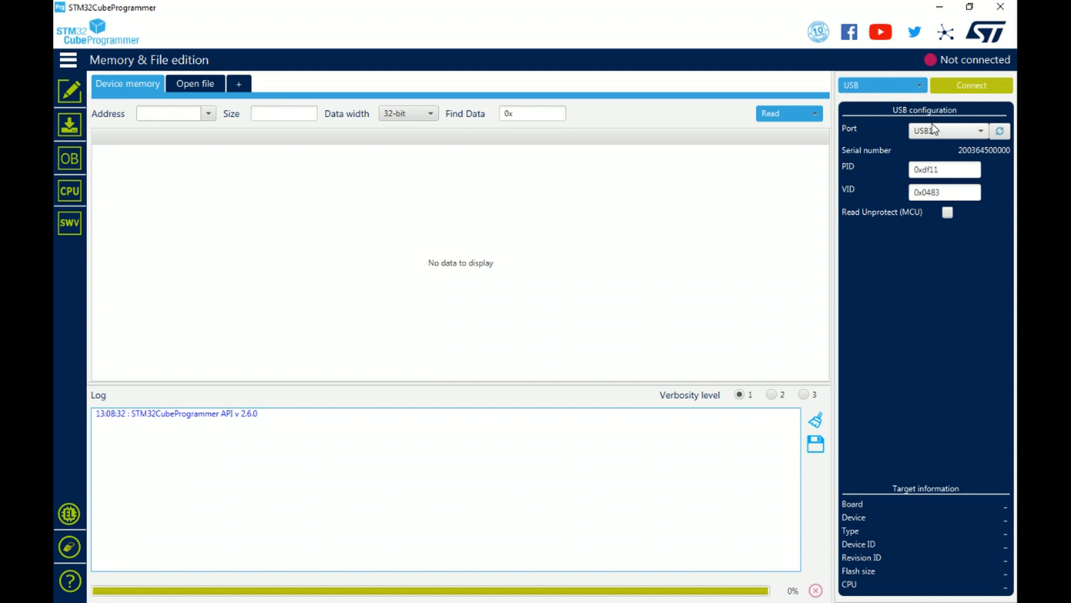
mouse_move(963, 133)
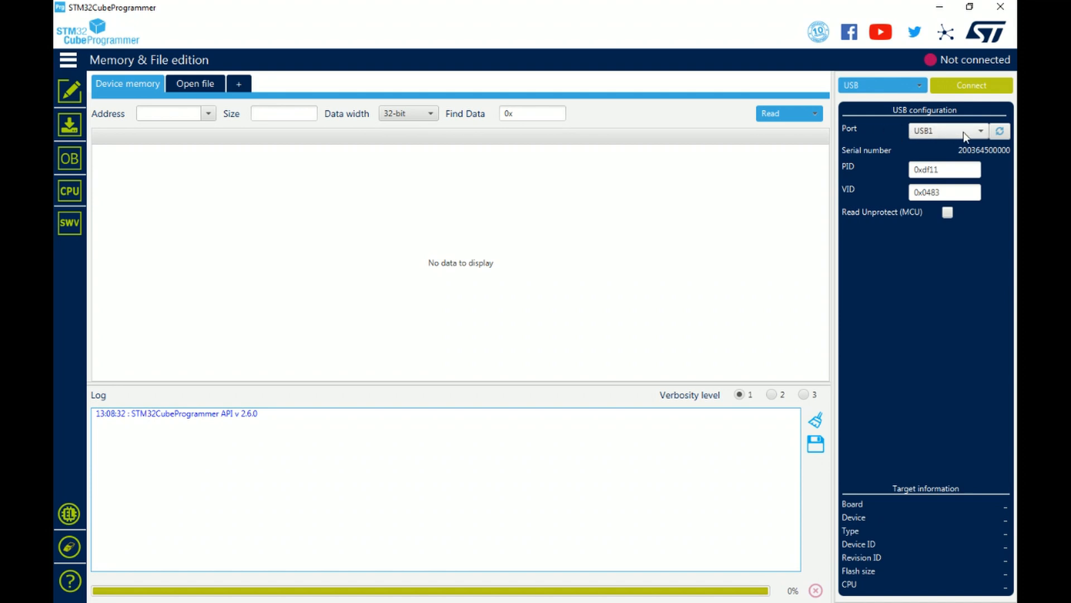
mouse_move(927, 137)
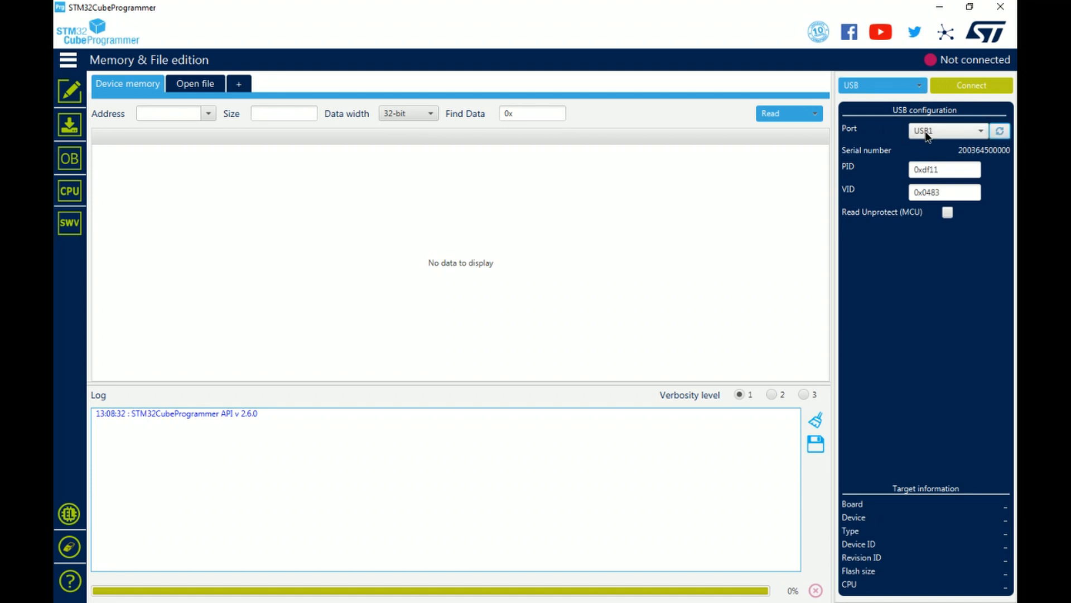
mouse_move(934, 128)
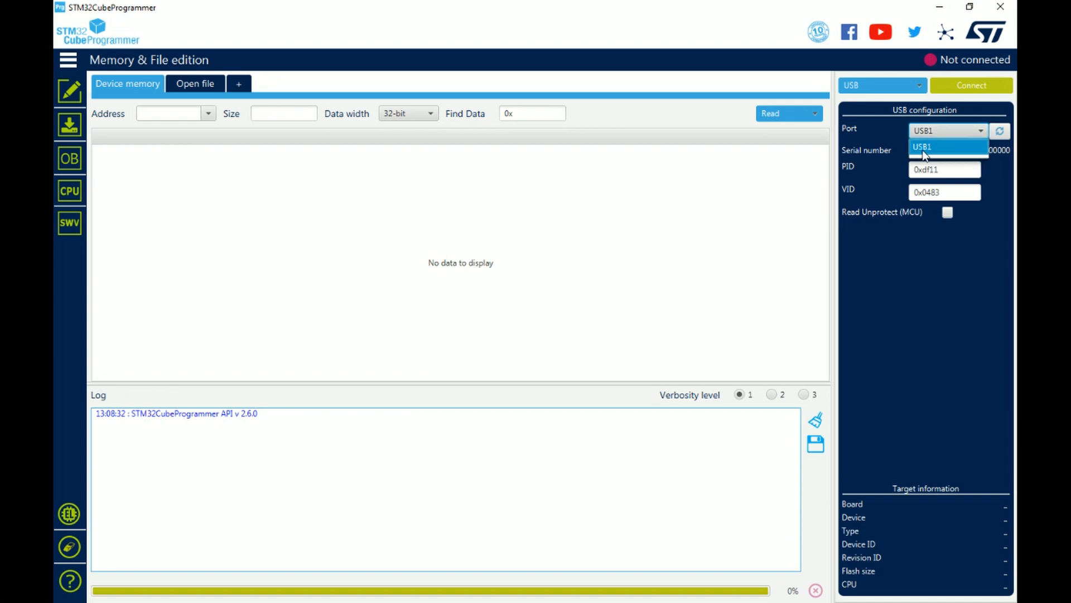
left_click(927, 147)
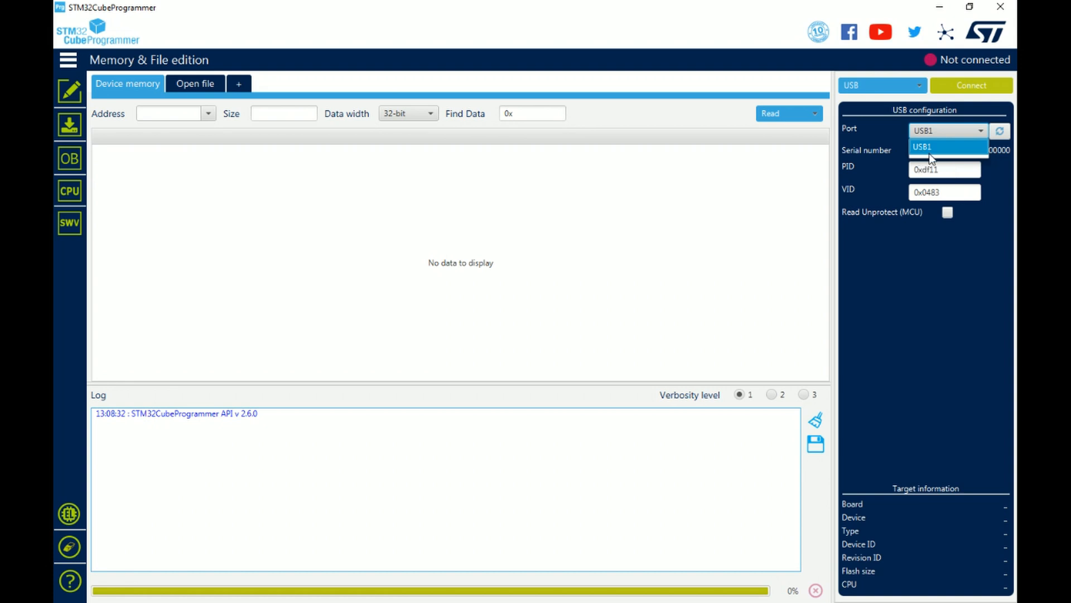
left_click(940, 147)
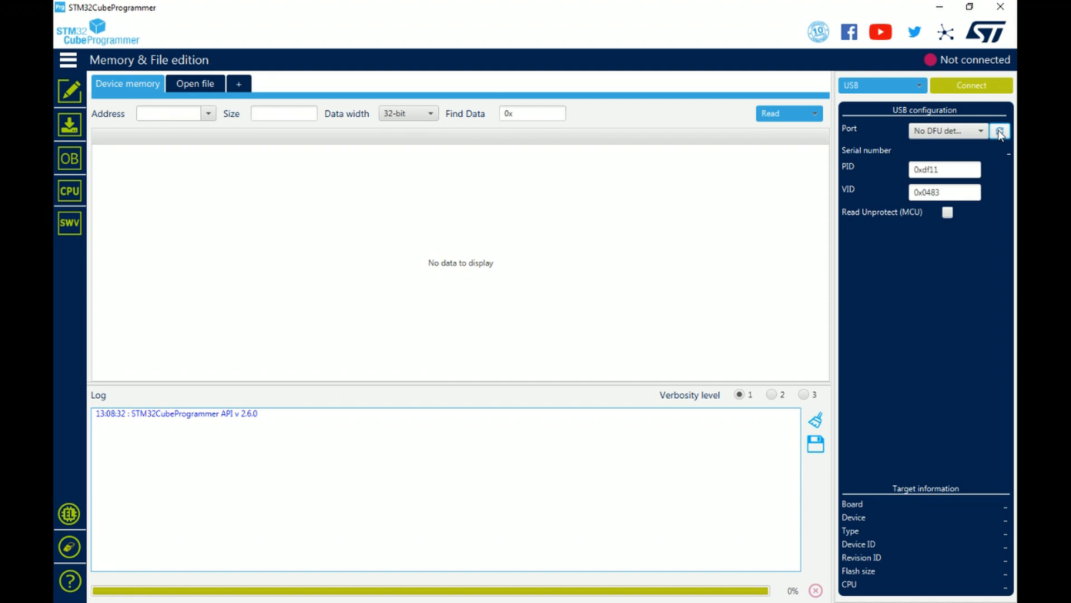
left_click(1000, 131)
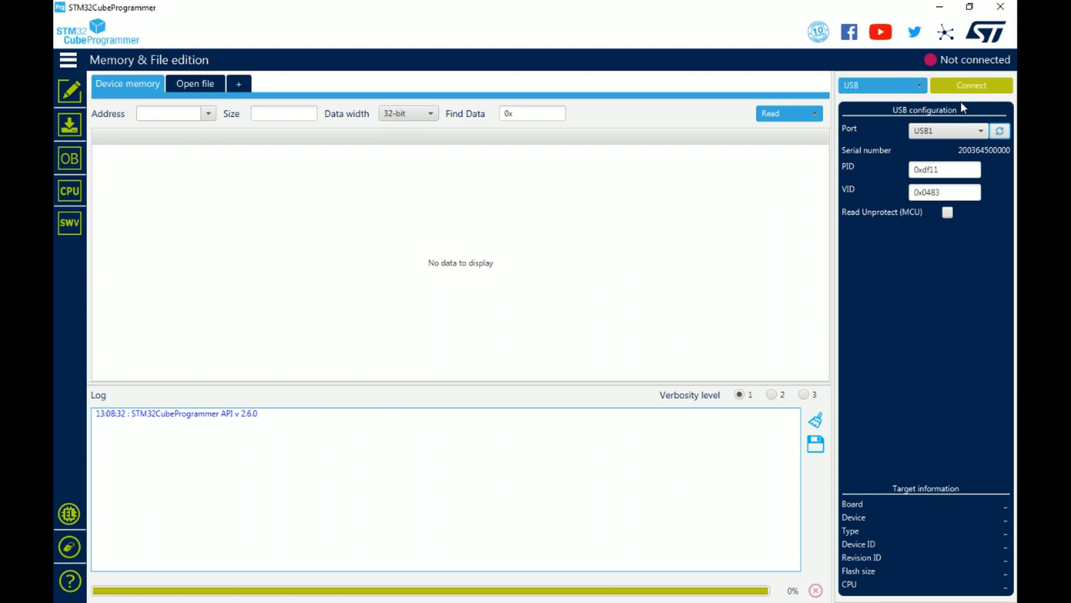
left_click(972, 85)
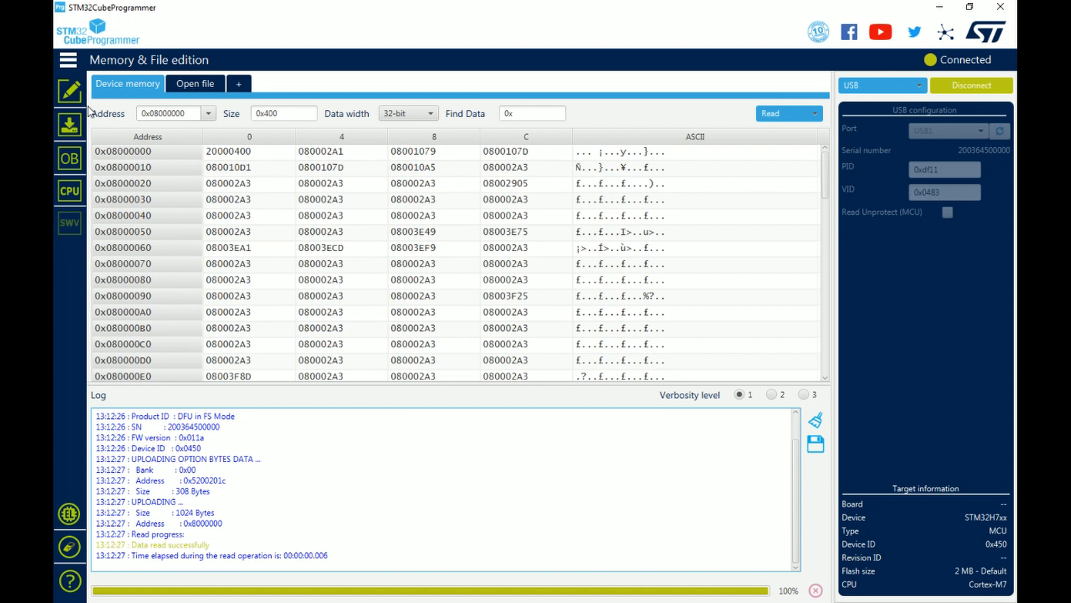
left_click(70, 124)
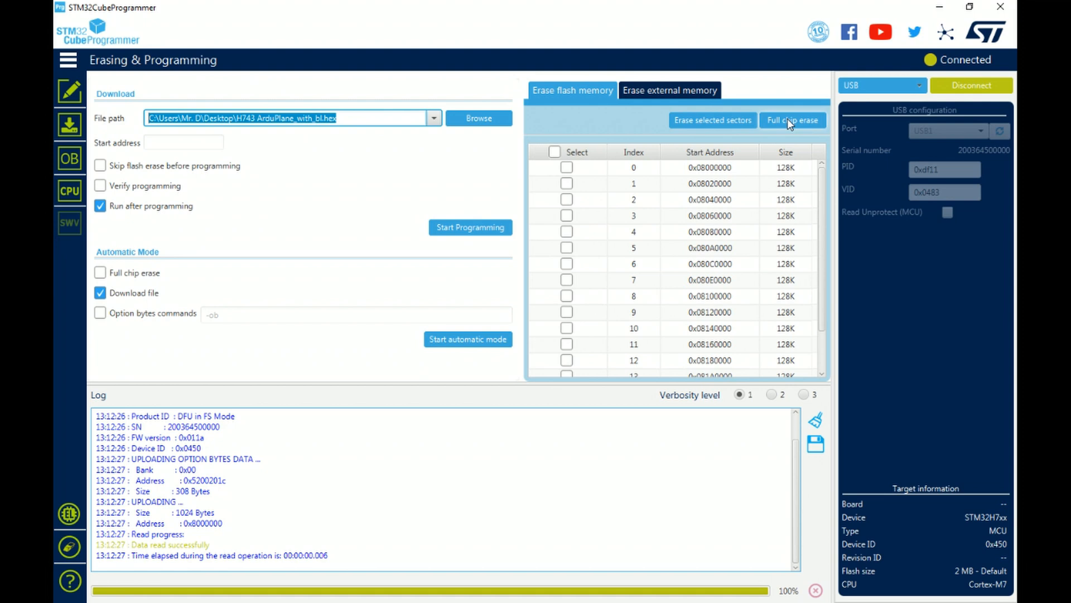
- Run a full chip erase, confirm it, and dismiss the completion message
left_click(793, 120)
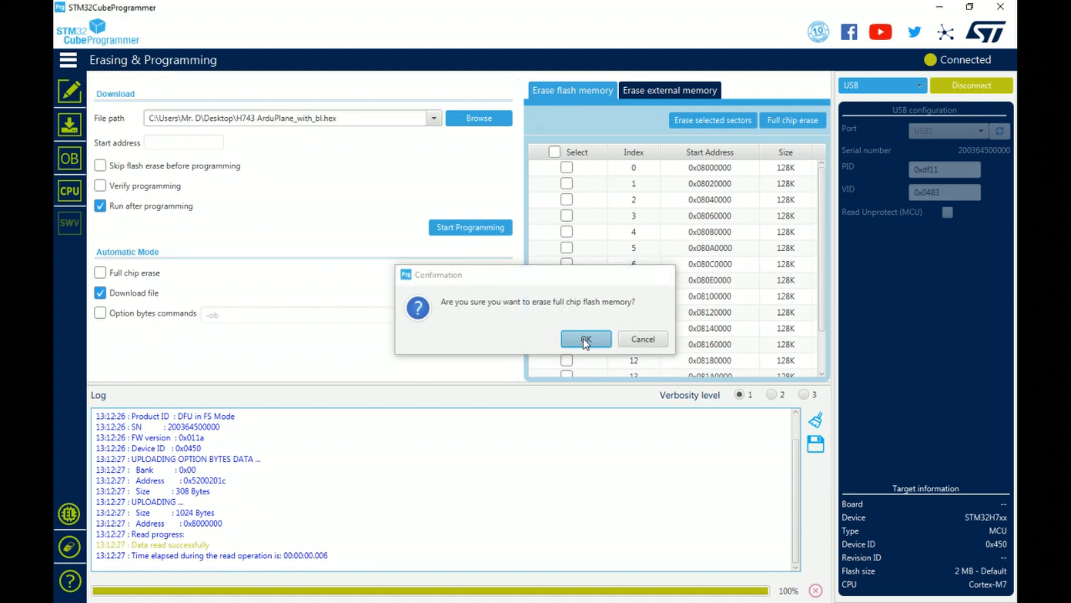
left_click(586, 338)
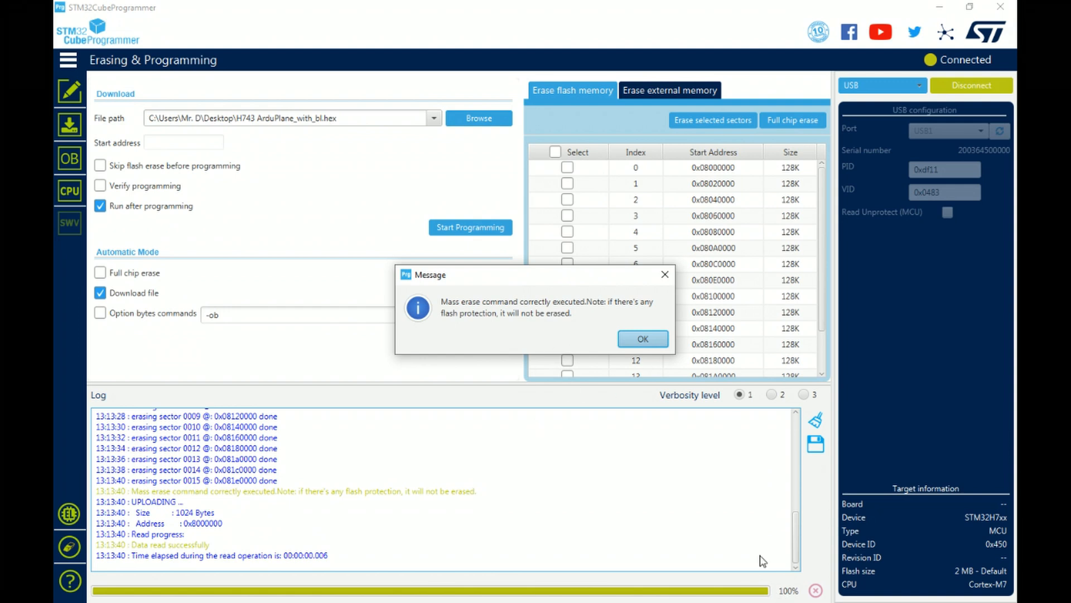
mouse_move(629, 319)
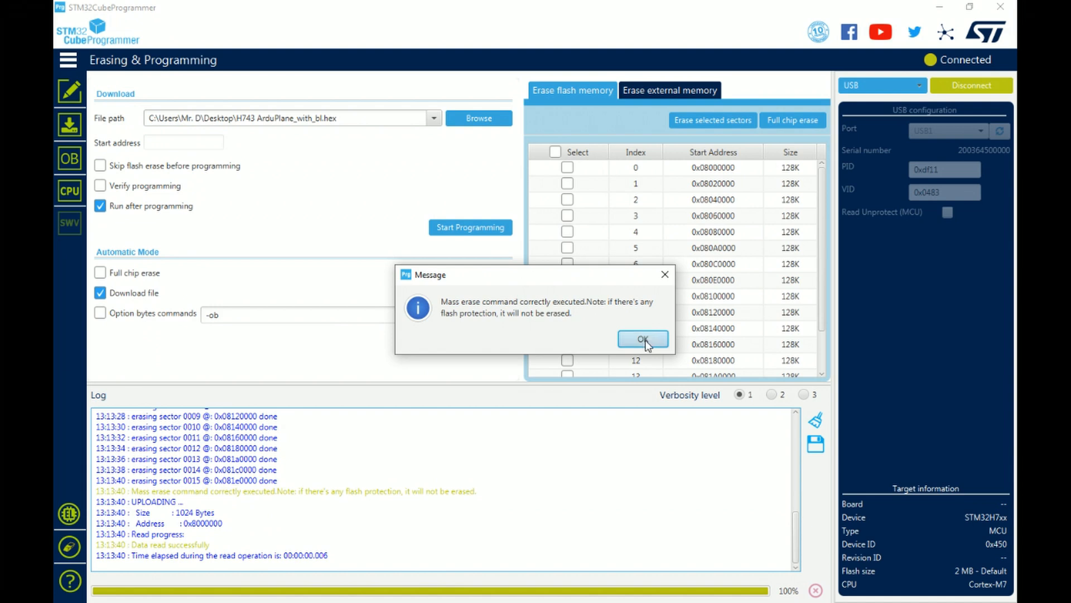
left_click(643, 339)
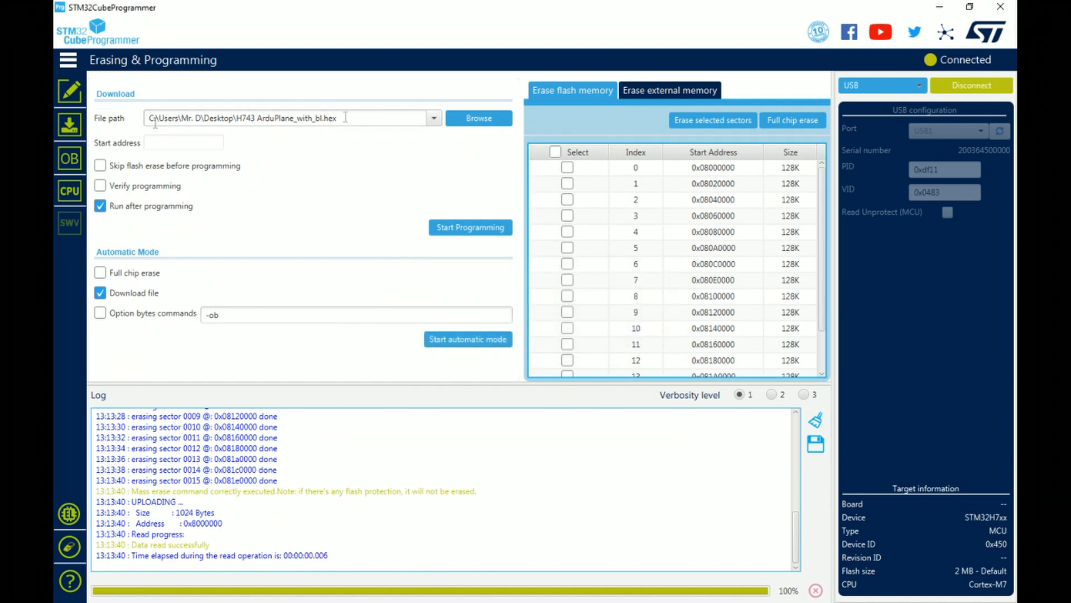
mouse_move(388, 5)
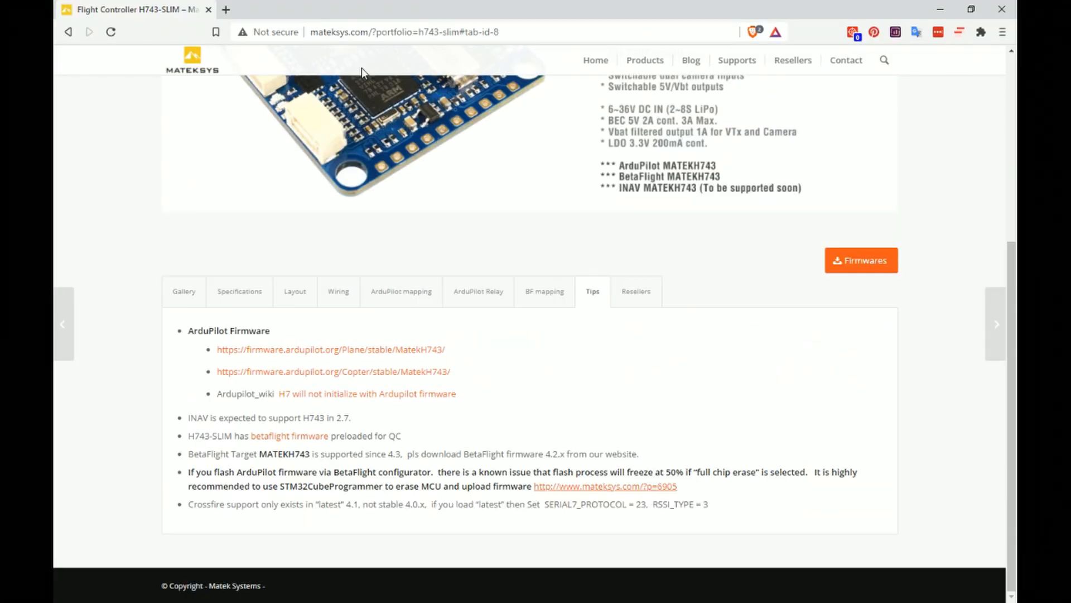
mouse_move(287, 116)
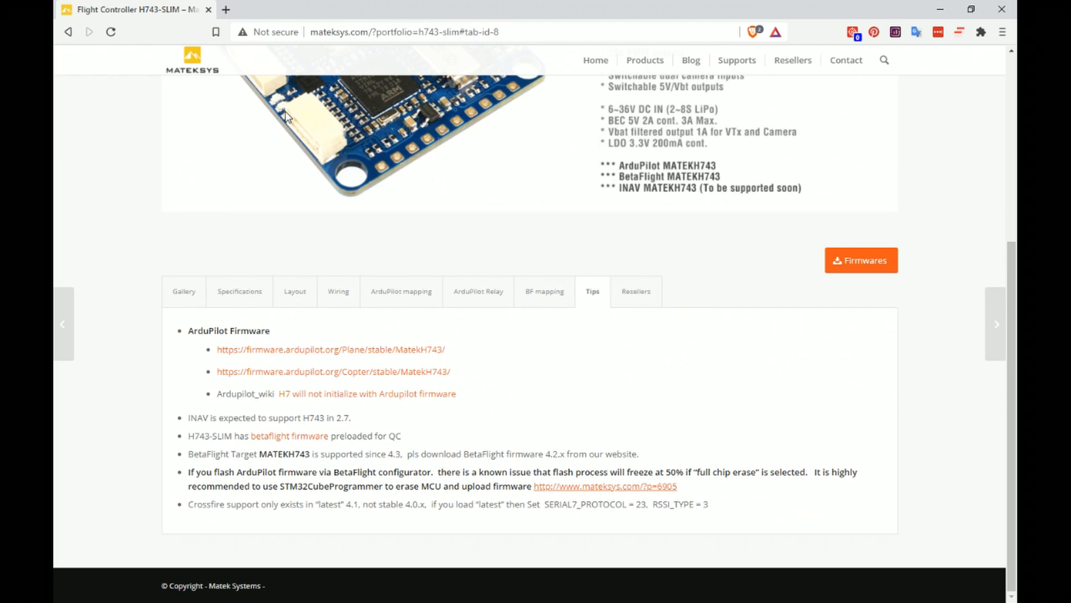
mouse_move(287, 358)
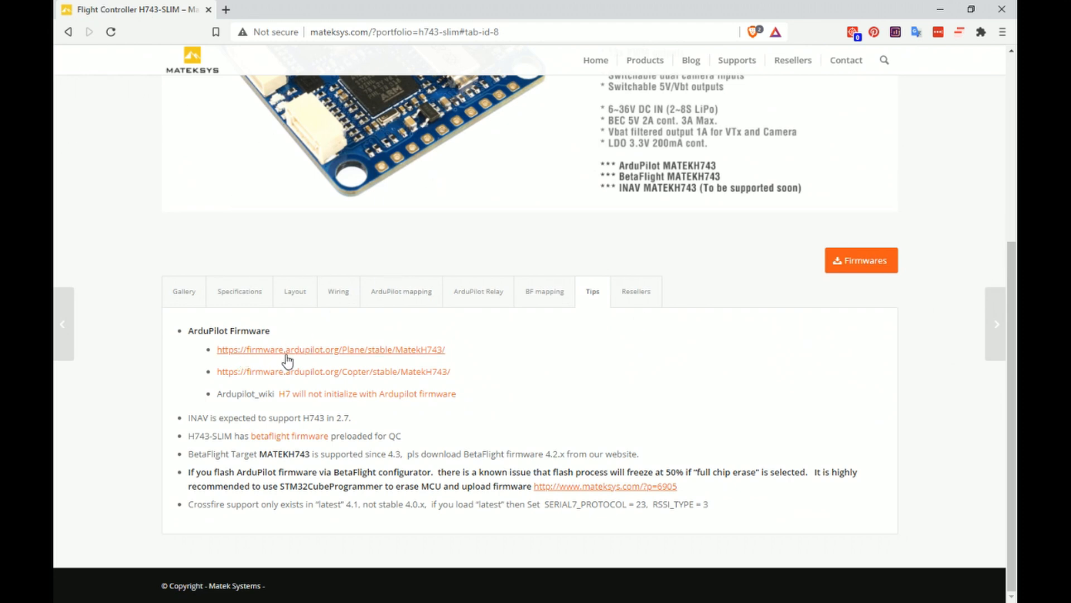
- Open firmware.ardupilot.org's Plane > stable > MatekH743 folder in a new tab
right_click(353, 349)
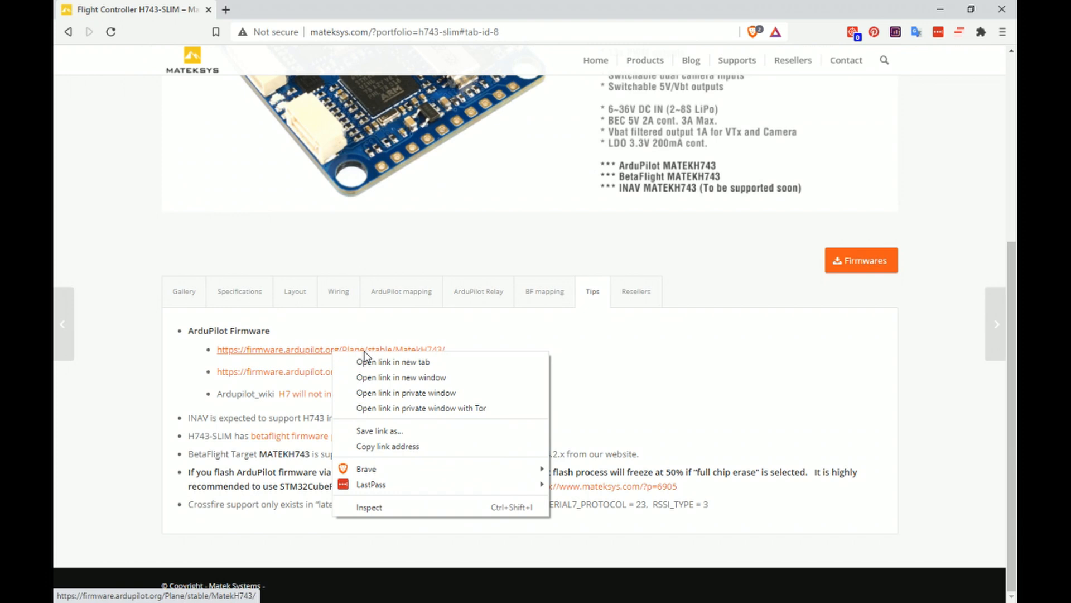
left_click(393, 362)
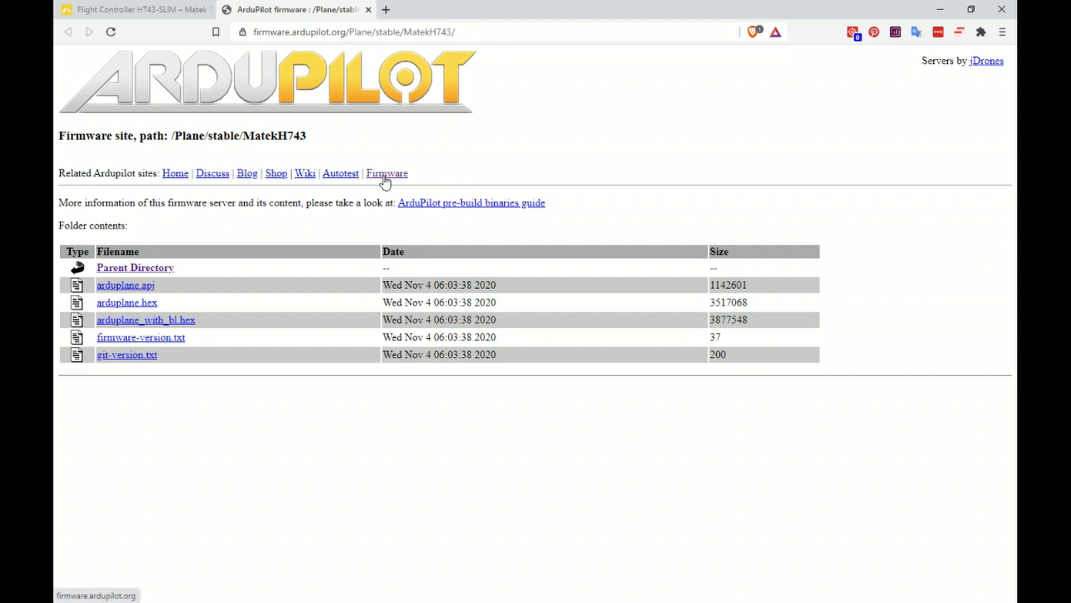
mouse_move(389, 180)
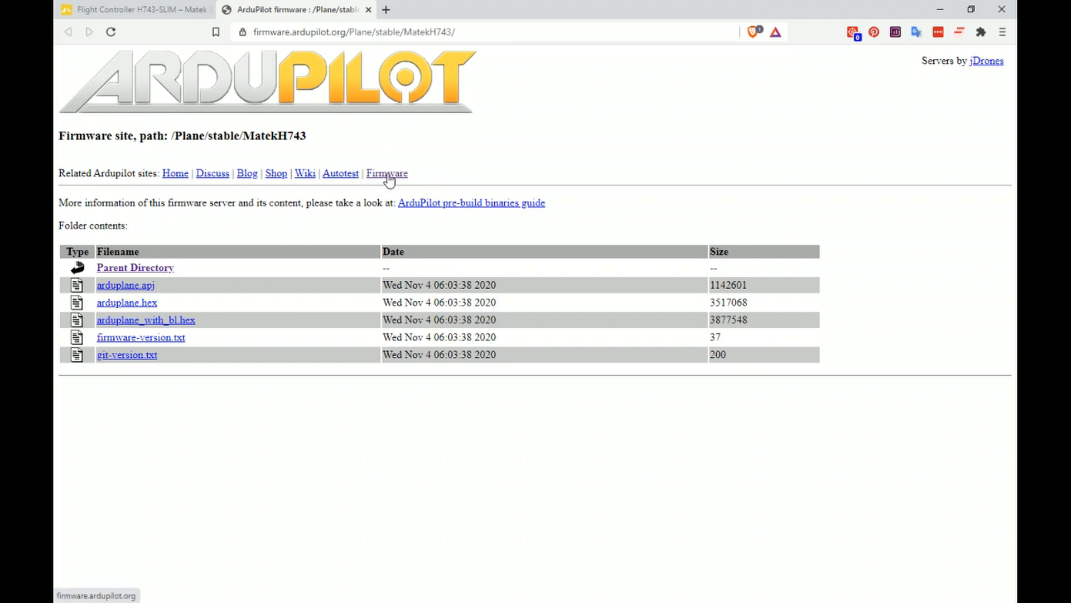
left_click(387, 173)
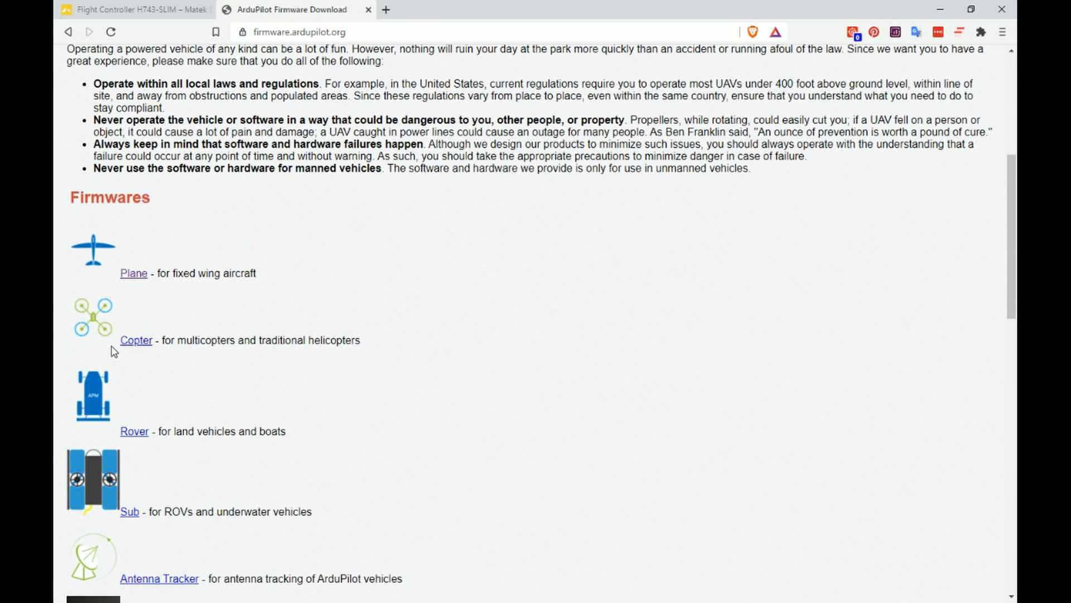
left_click(133, 272)
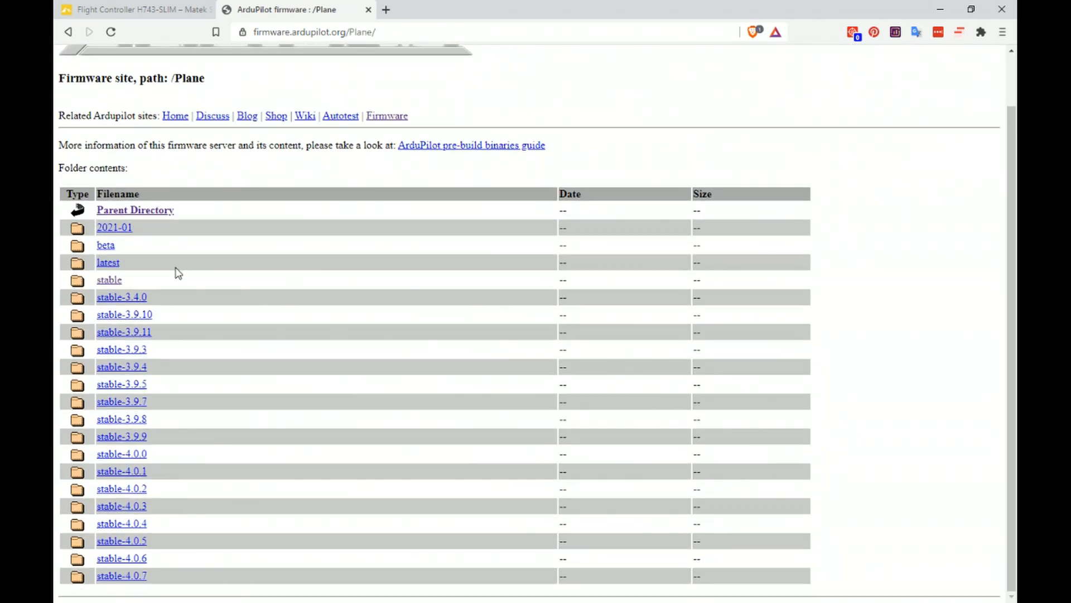
left_click(108, 280)
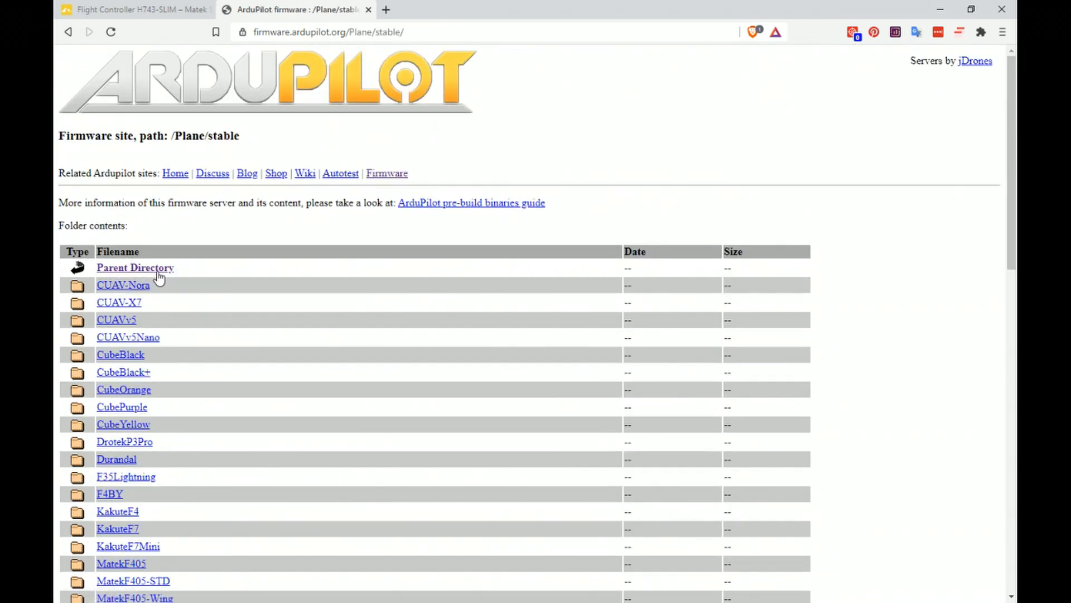
scroll("down", 3)
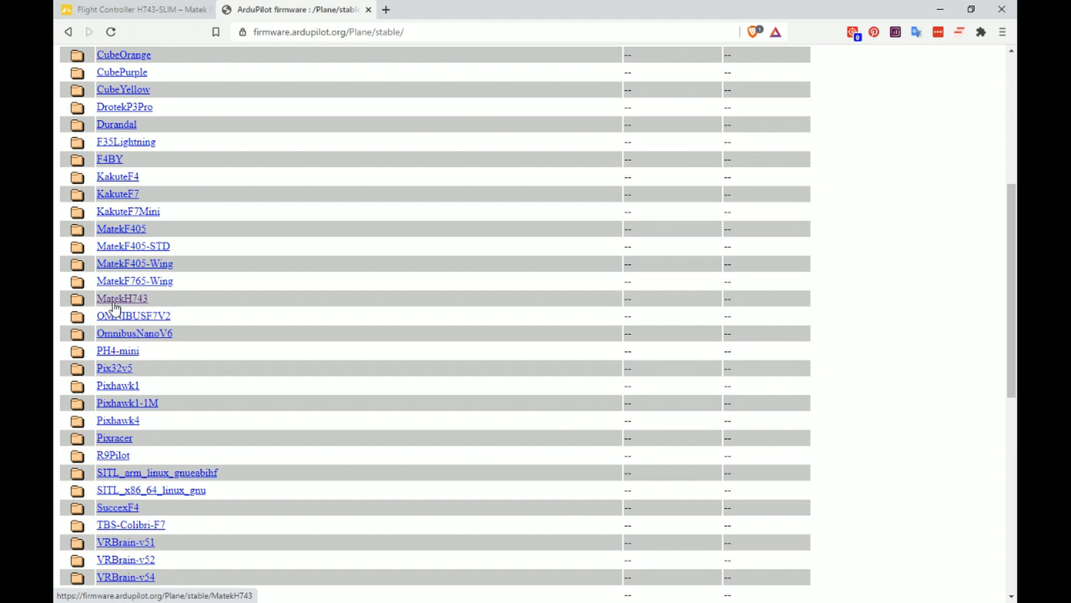
left_click(116, 298)
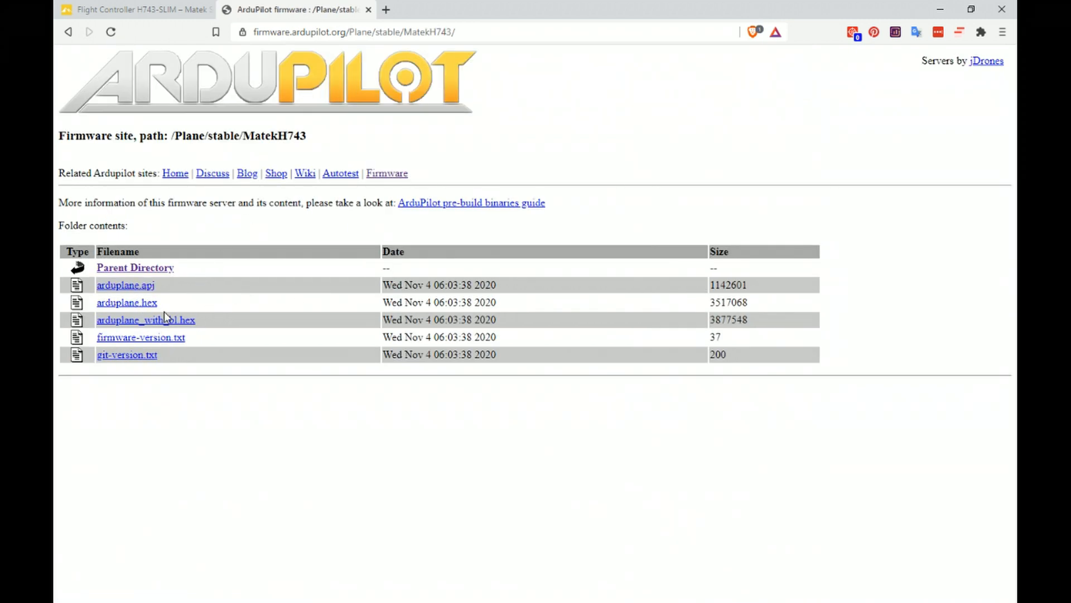
mouse_move(143, 324)
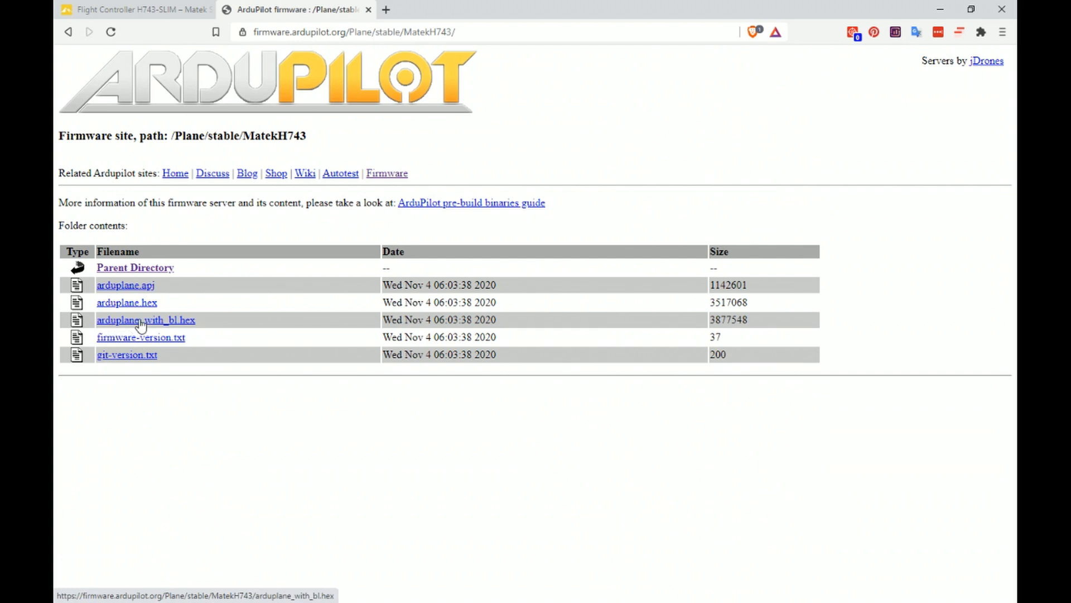
mouse_move(185, 339)
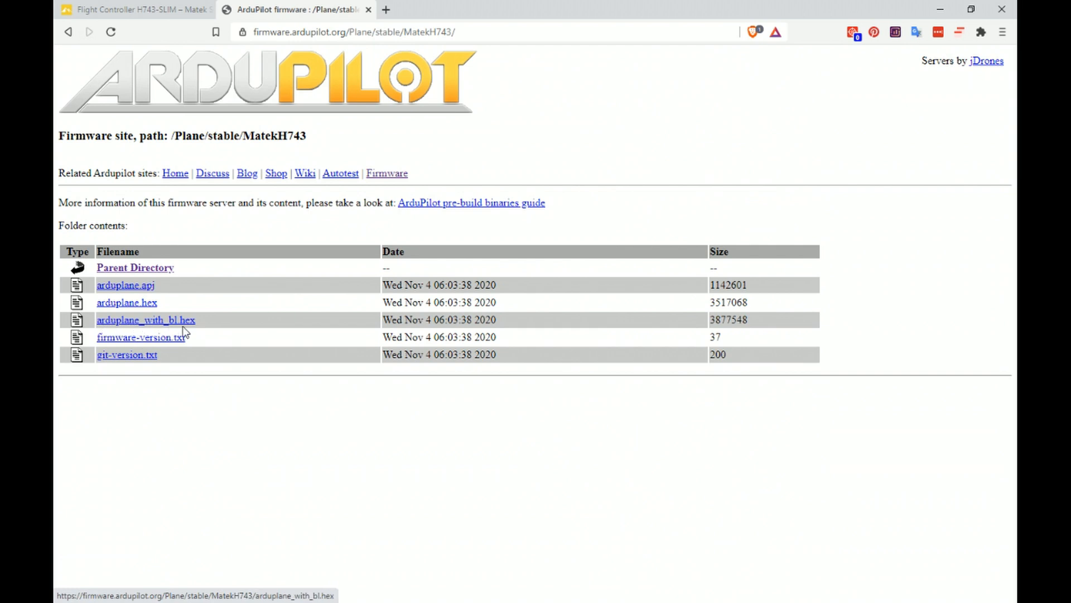
mouse_move(170, 307)
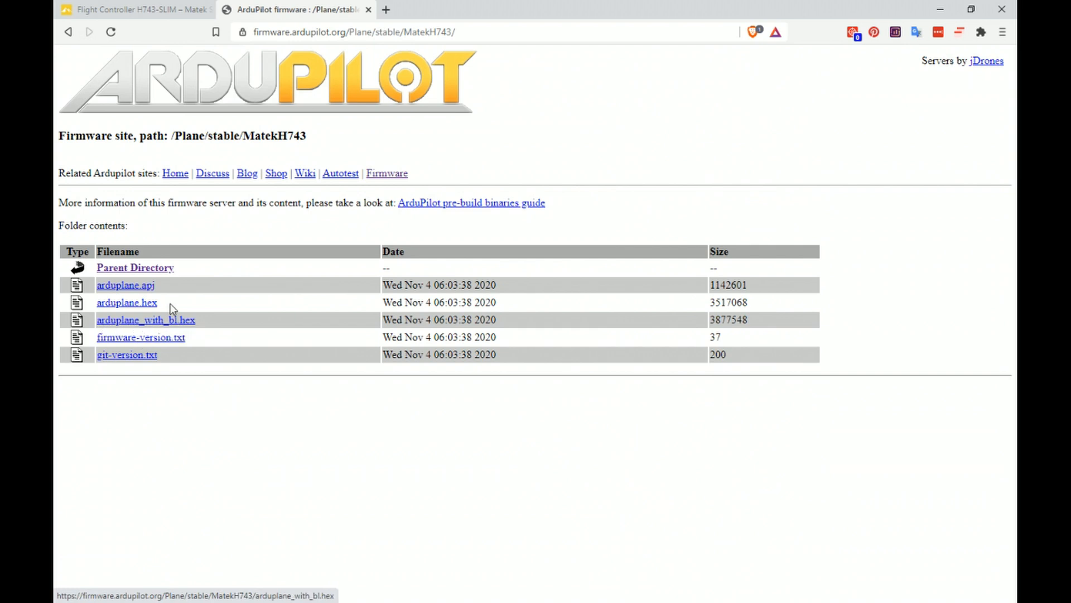
mouse_move(217, 312)
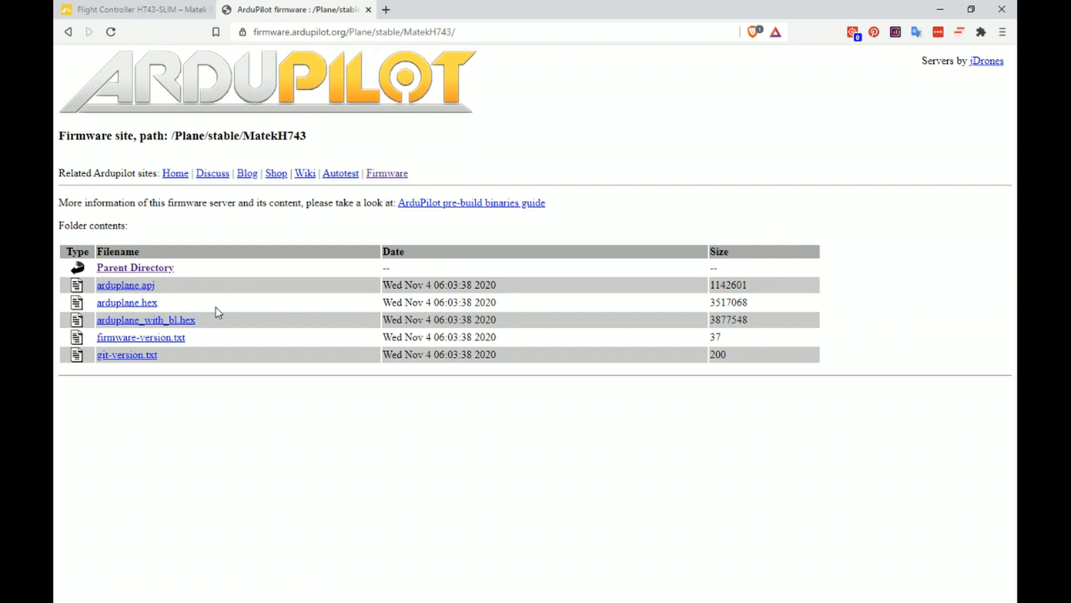
mouse_move(161, 324)
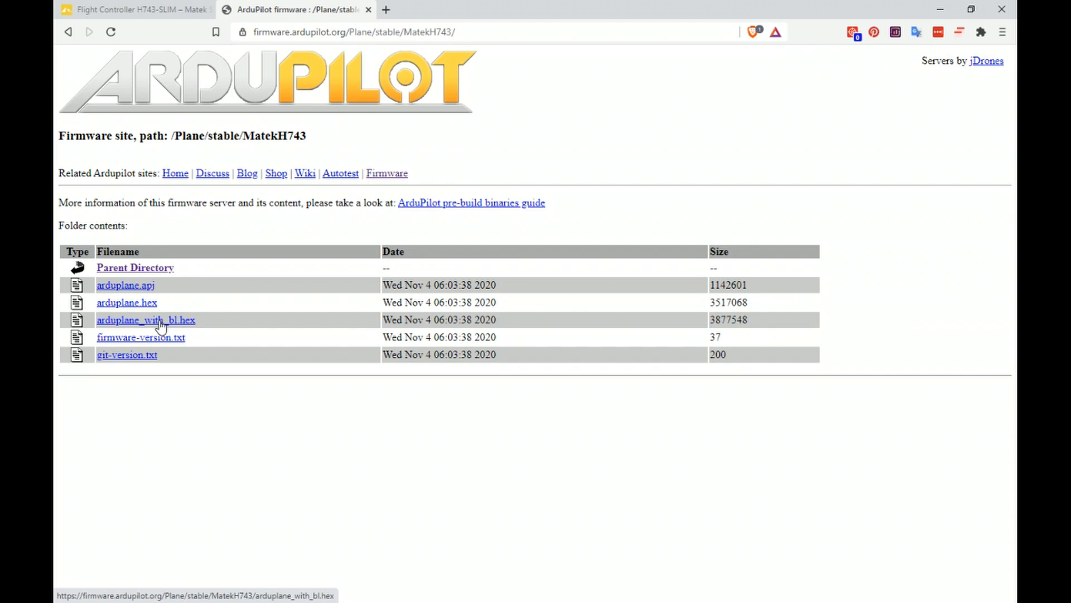
mouse_move(161, 337)
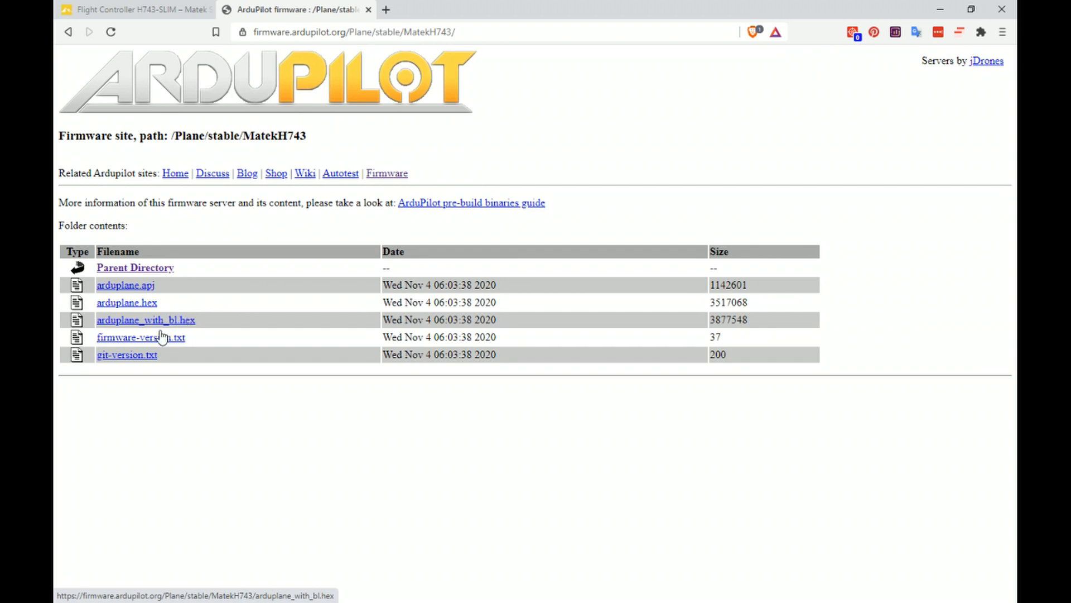
mouse_move(130, 307)
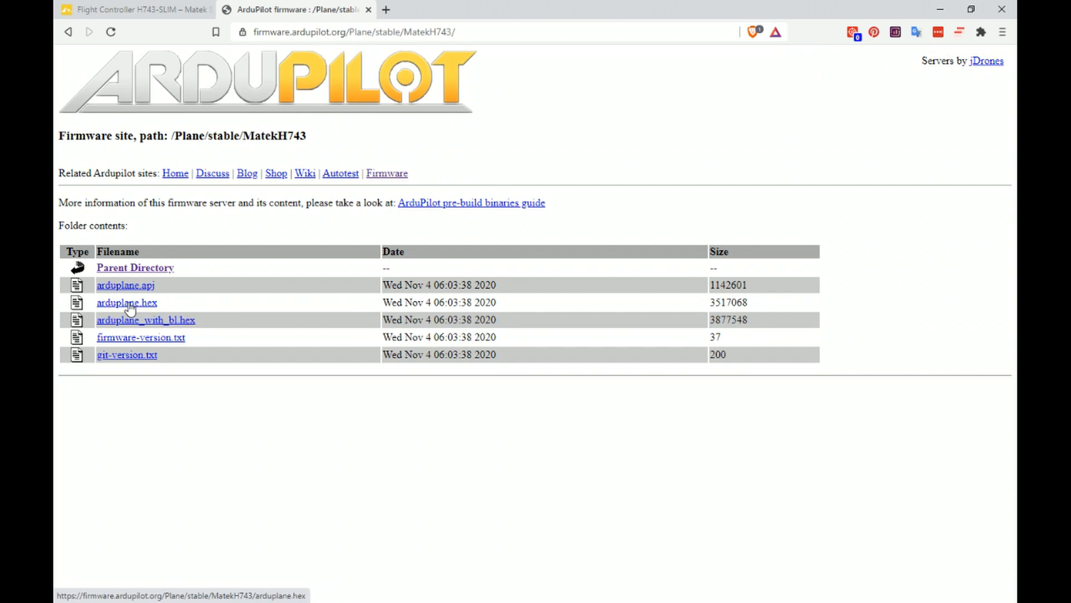
mouse_move(112, 306)
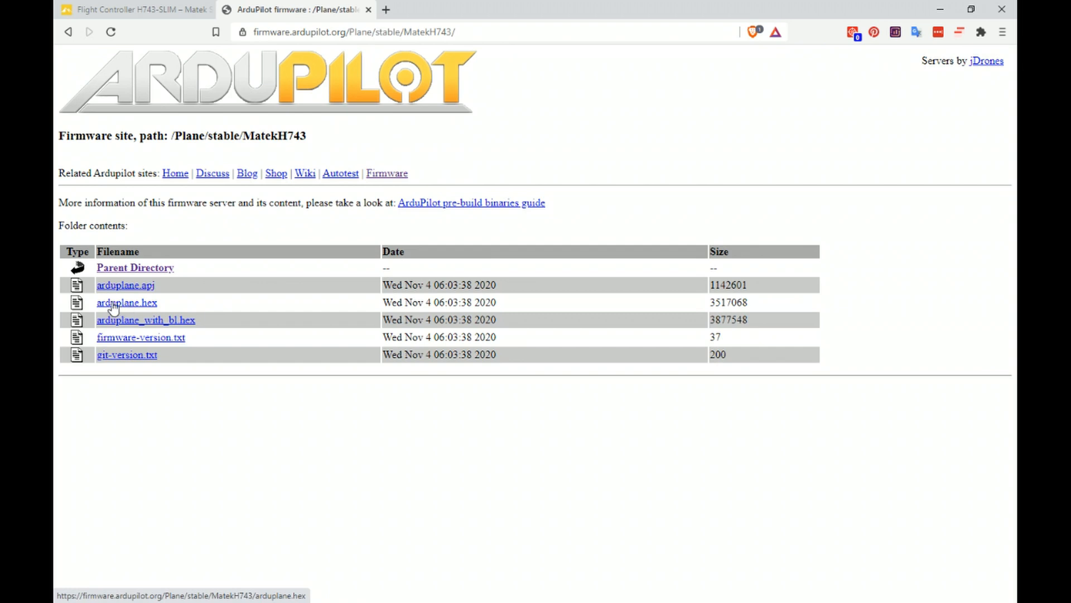
mouse_move(91, 303)
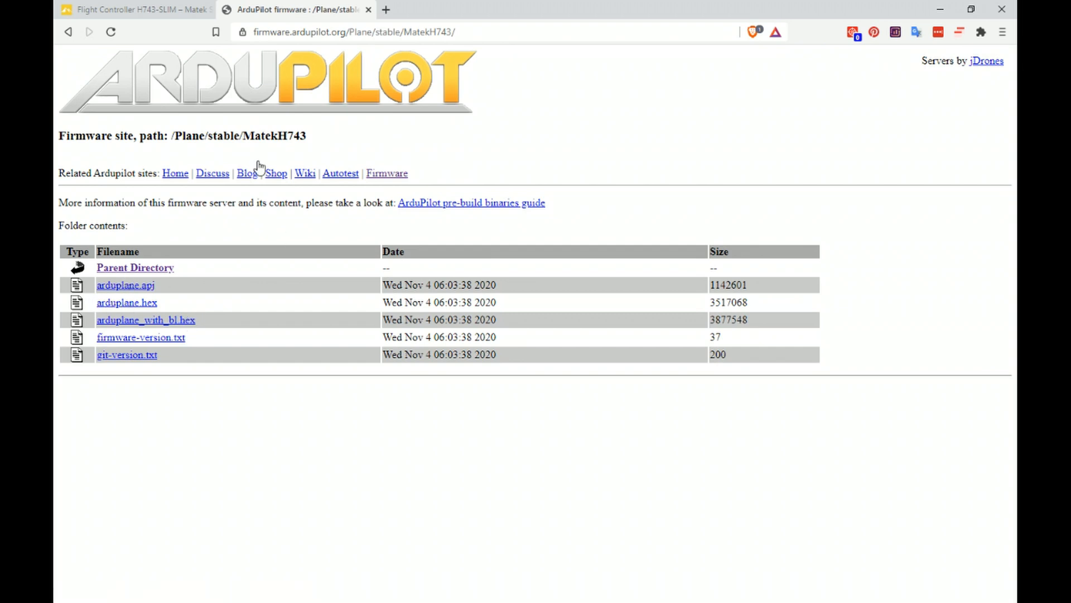
mouse_move(145, 328)
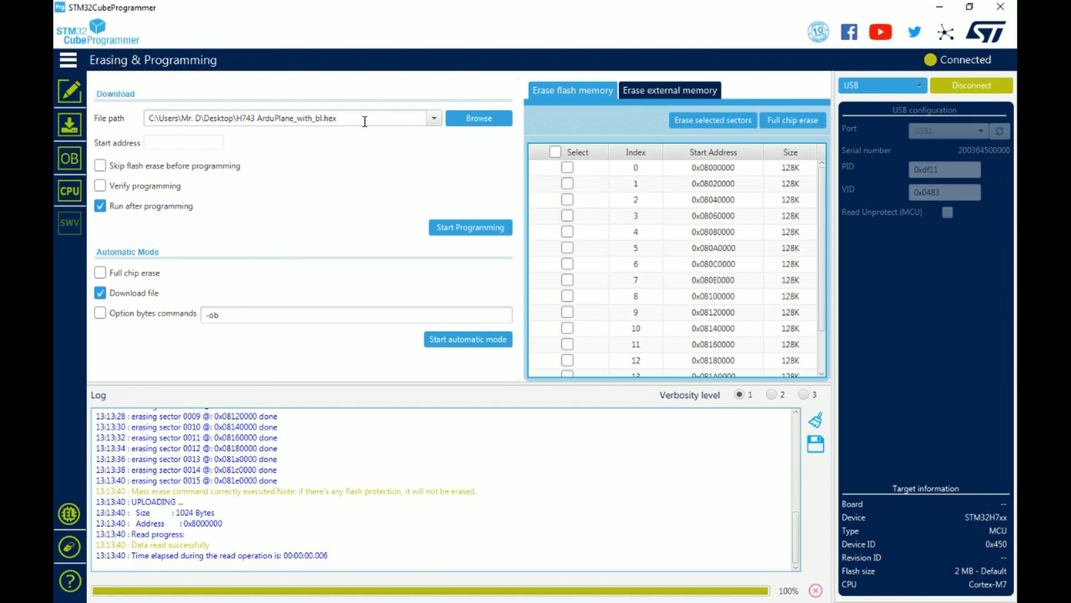
- Program H743 ArduPlane_with_bl.hex onto the board from the File path
double_click(246, 118)
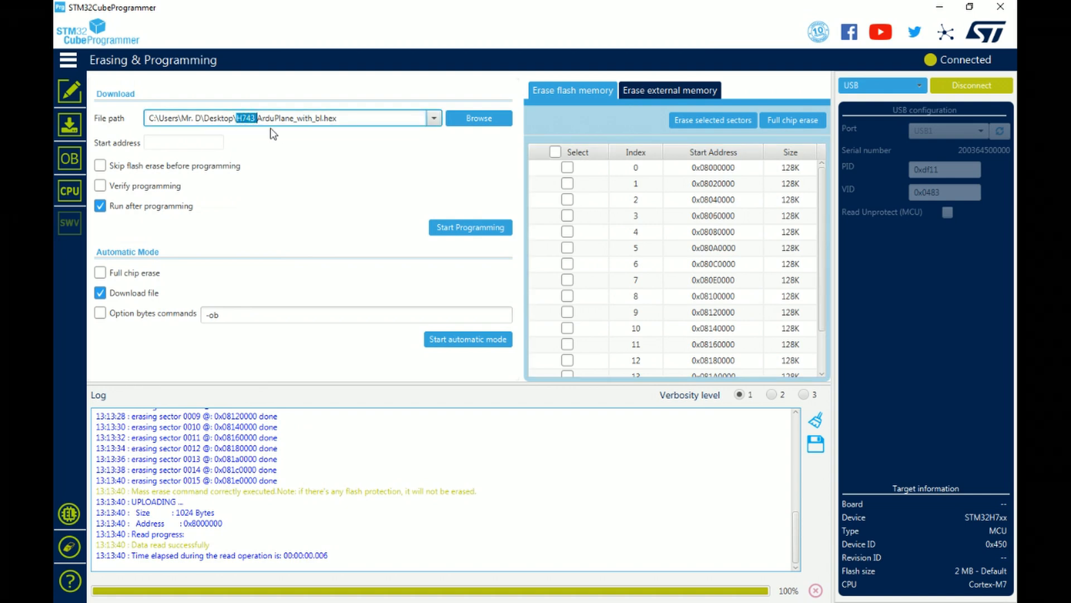
mouse_move(312, 178)
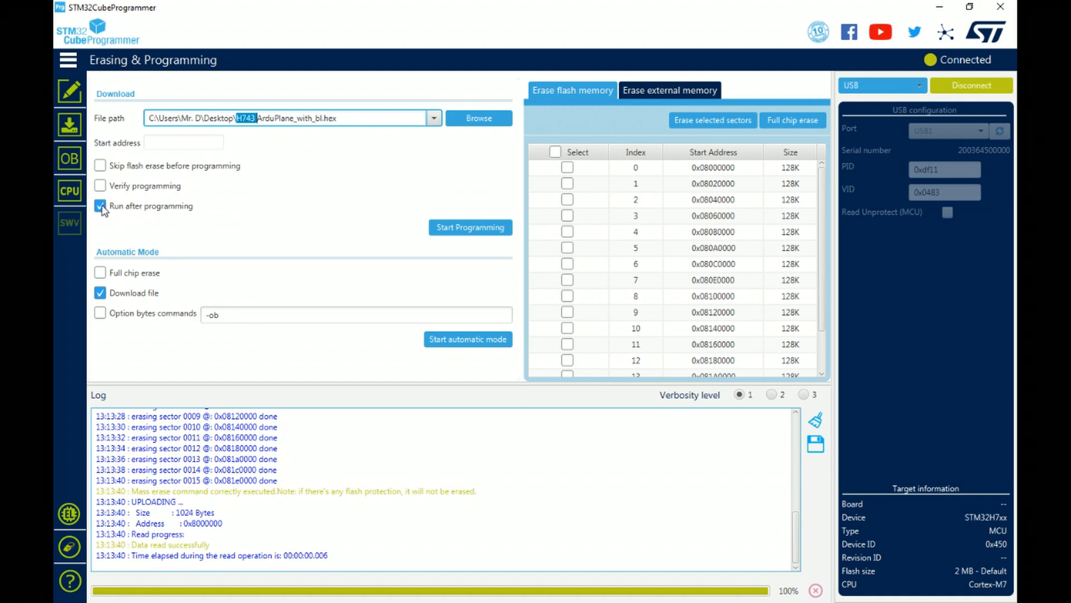
mouse_move(193, 215)
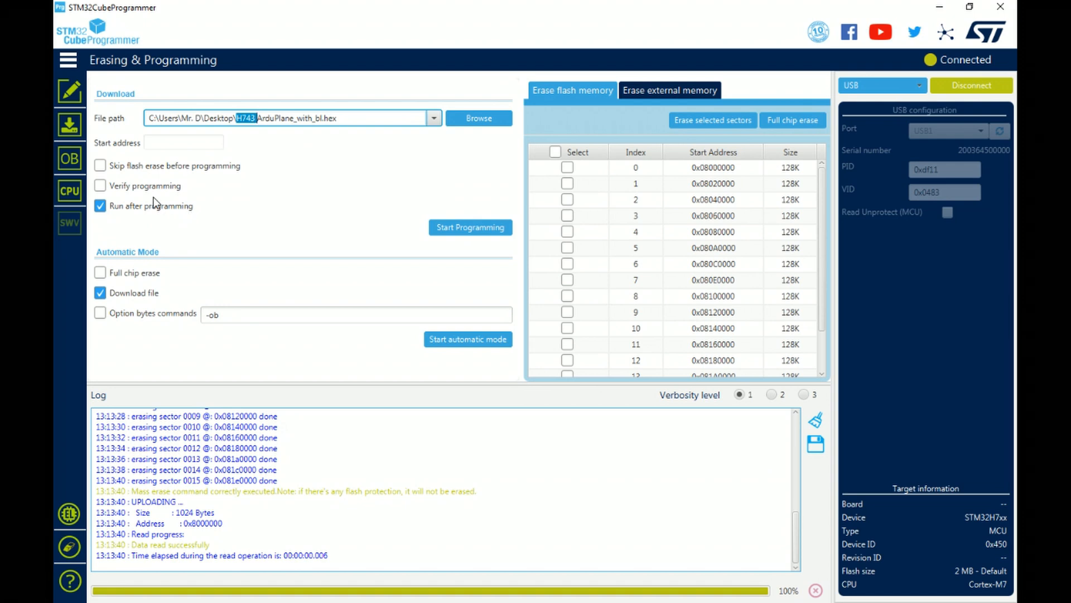
left_click(470, 227)
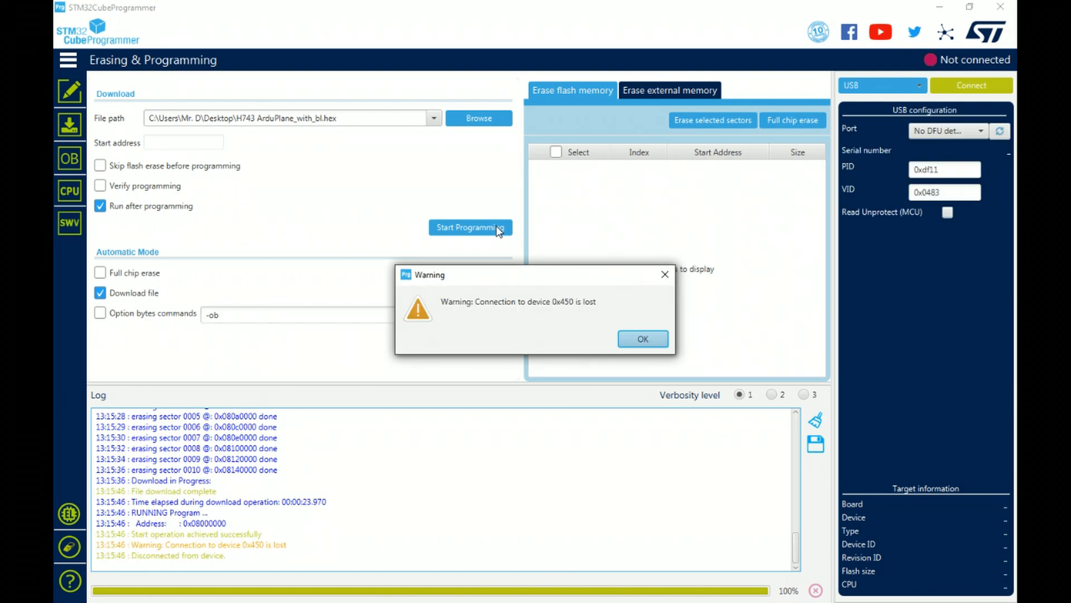
mouse_move(458, 308)
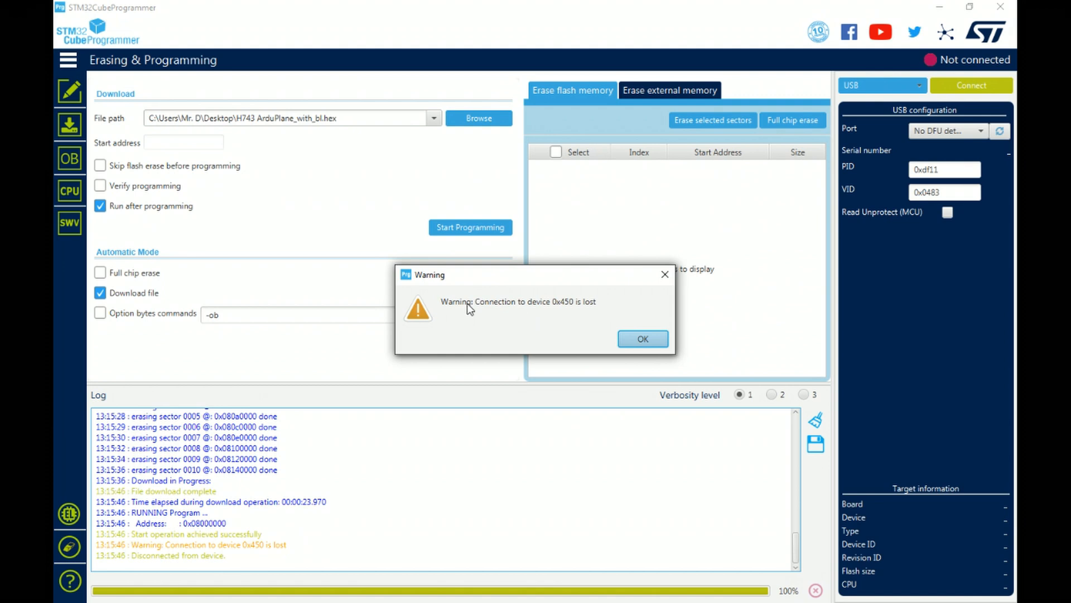
mouse_move(140, 213)
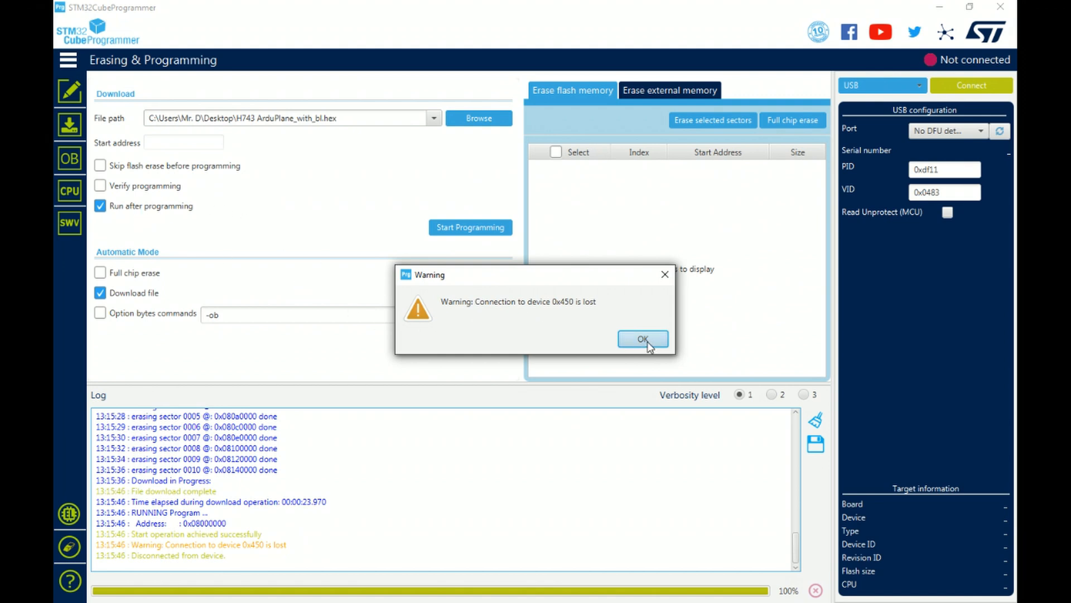
- Acknowledge the connection-lost warning and the File download complete notice
left_click(642, 338)
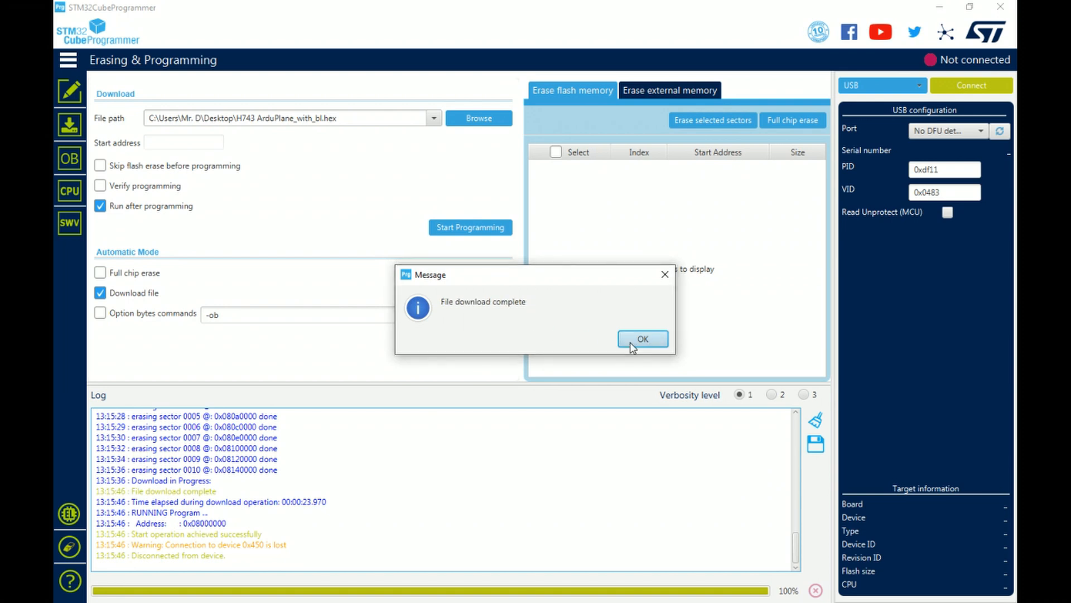
left_click(643, 339)
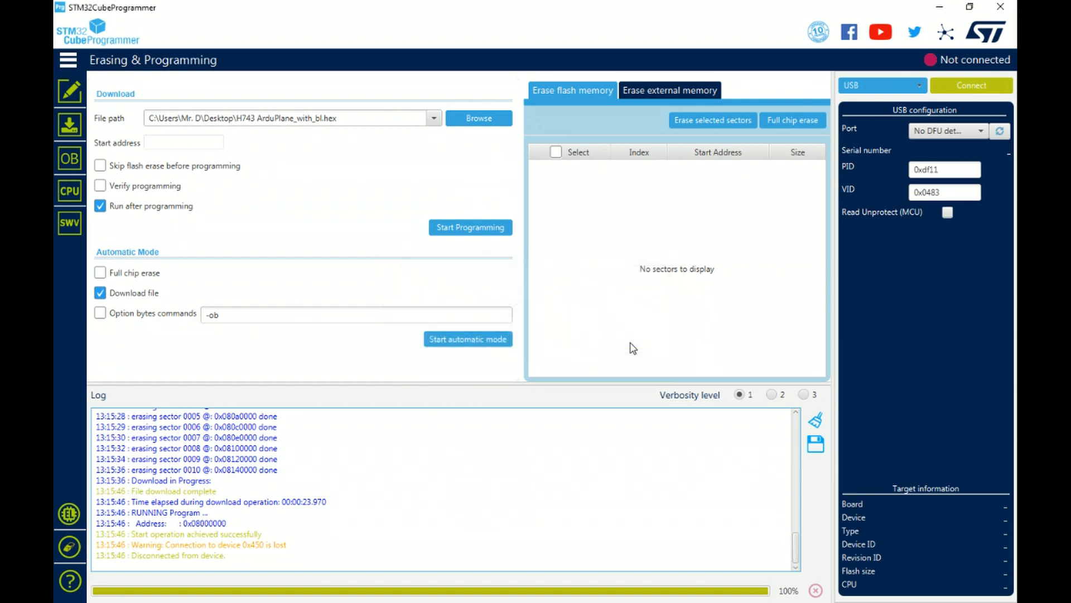
mouse_move(967, 7)
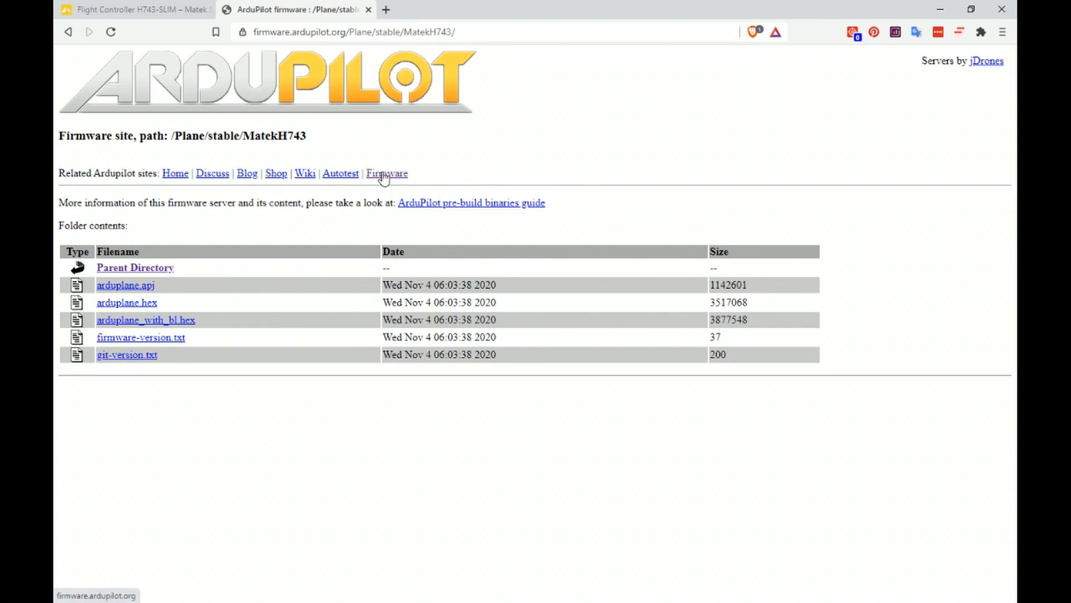
- Go to the Firmware home listing and open the Tools/MissionPlanner installer folder
left_click(386, 173)
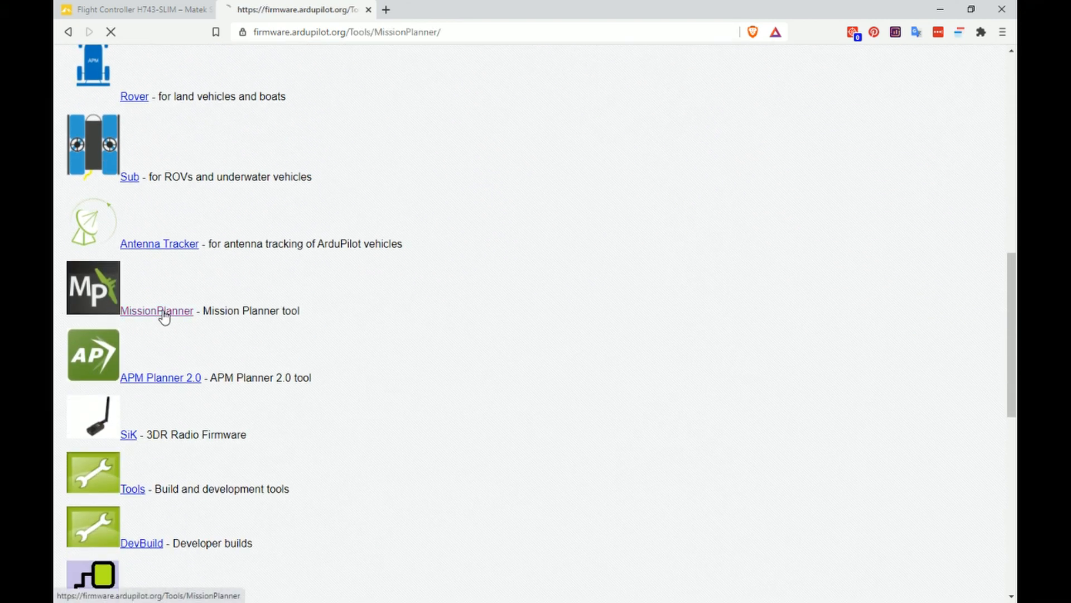
left_click(156, 310)
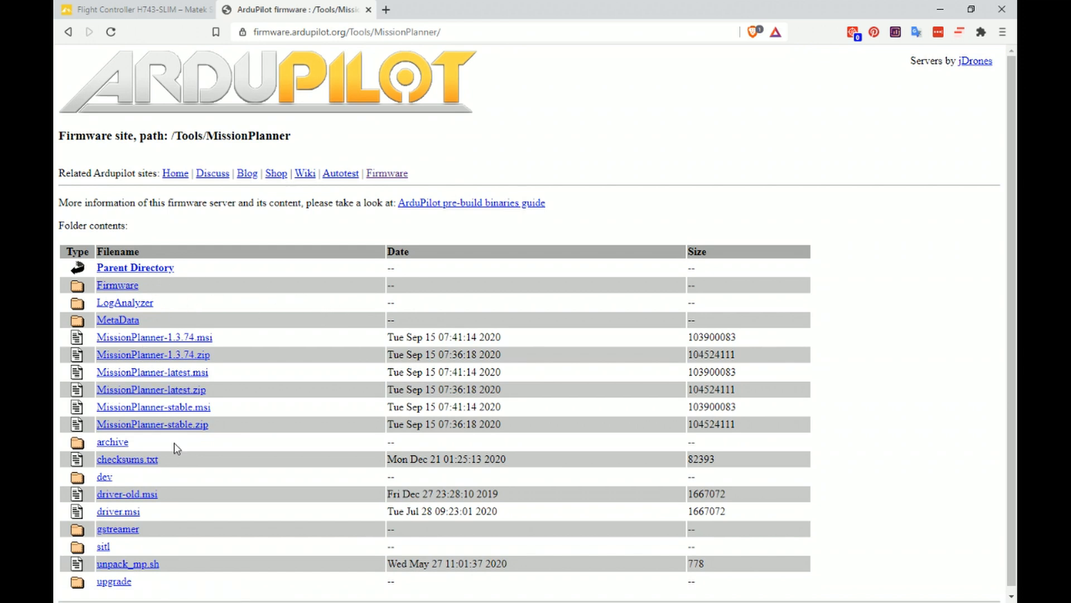
mouse_move(189, 412)
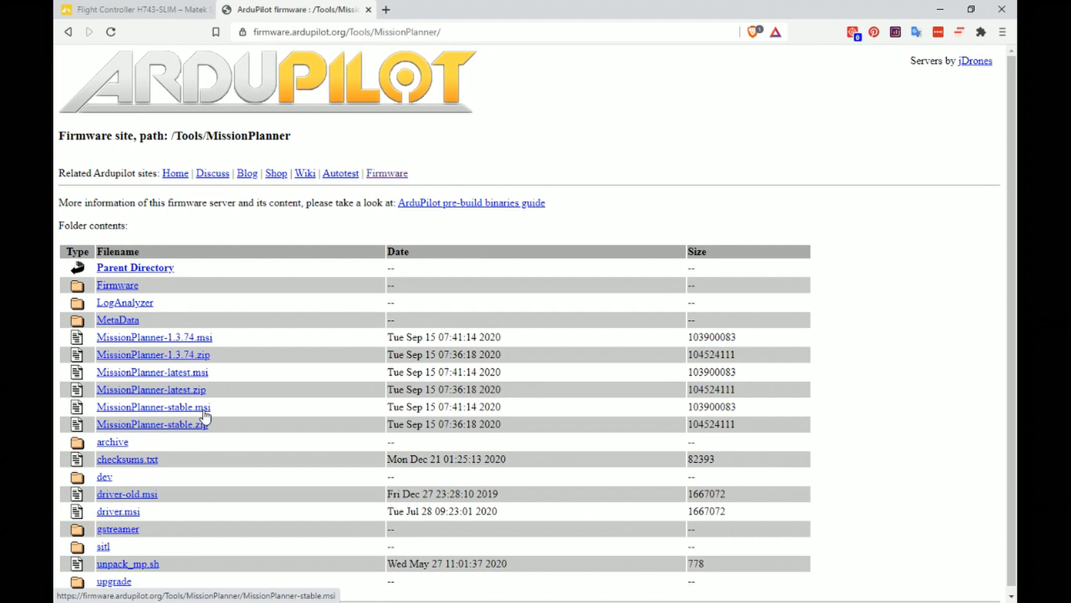
mouse_move(192, 437)
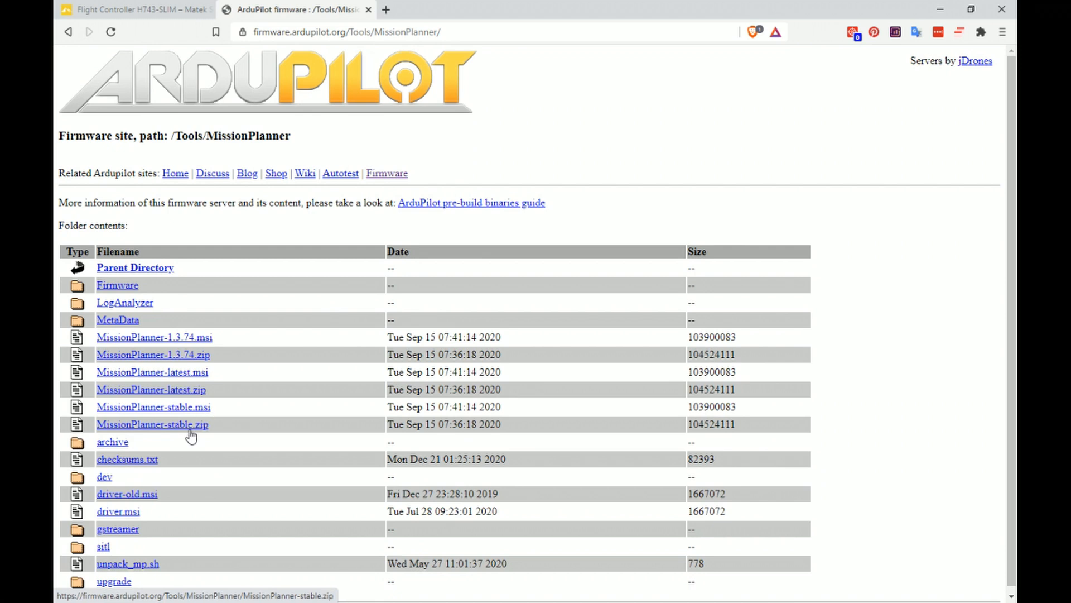
mouse_move(255, 397)
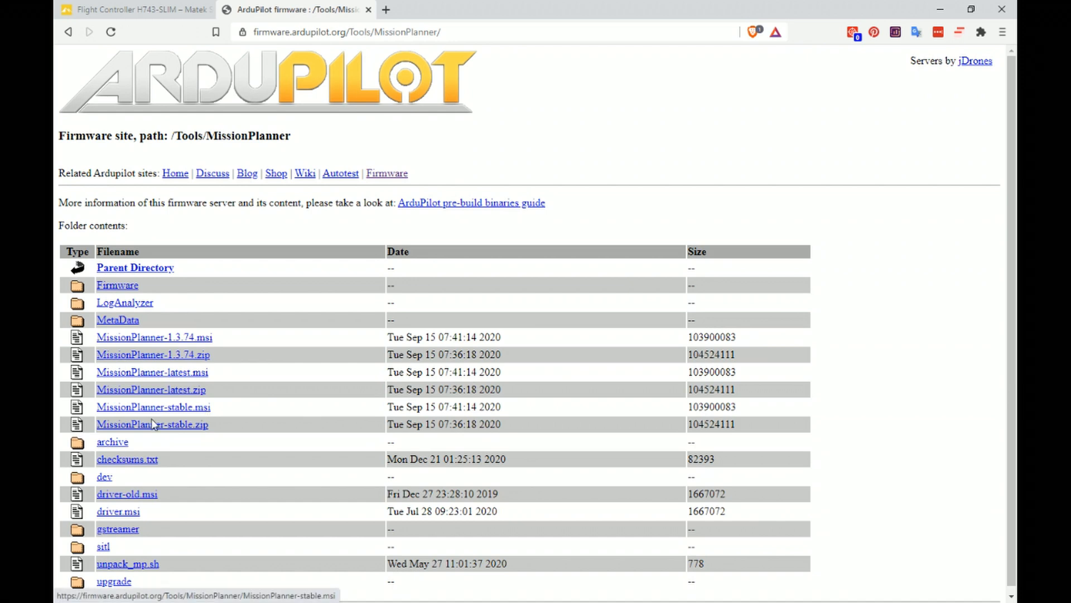
mouse_move(170, 414)
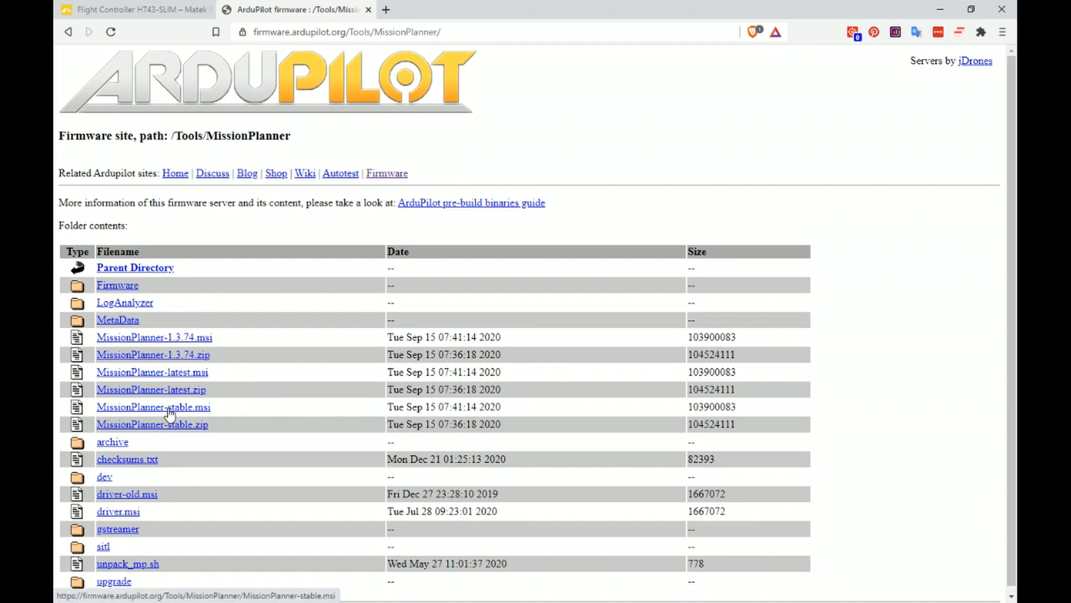
mouse_move(188, 349)
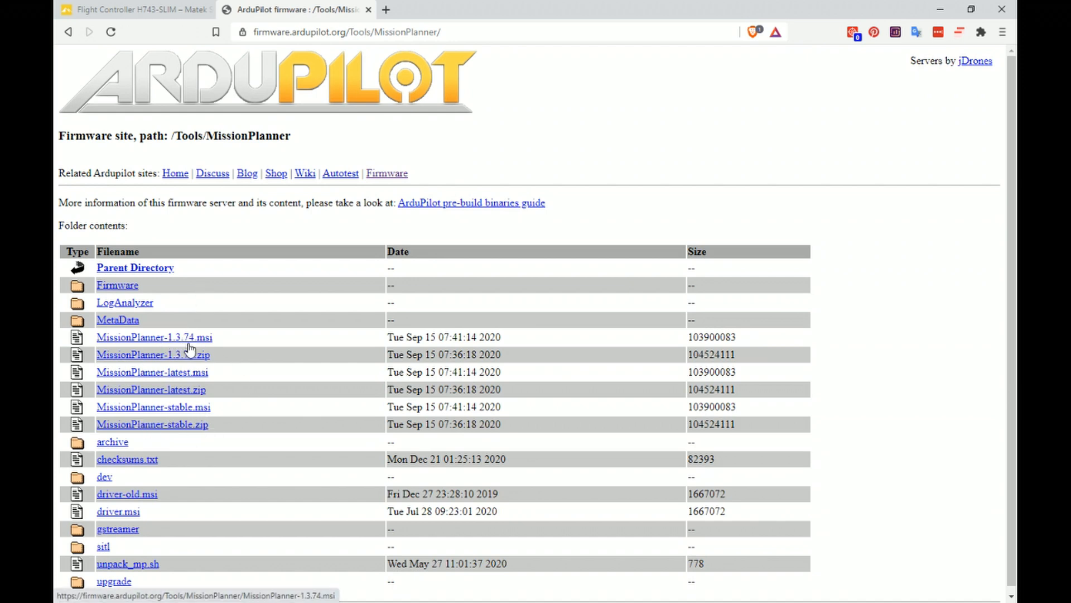
mouse_move(199, 372)
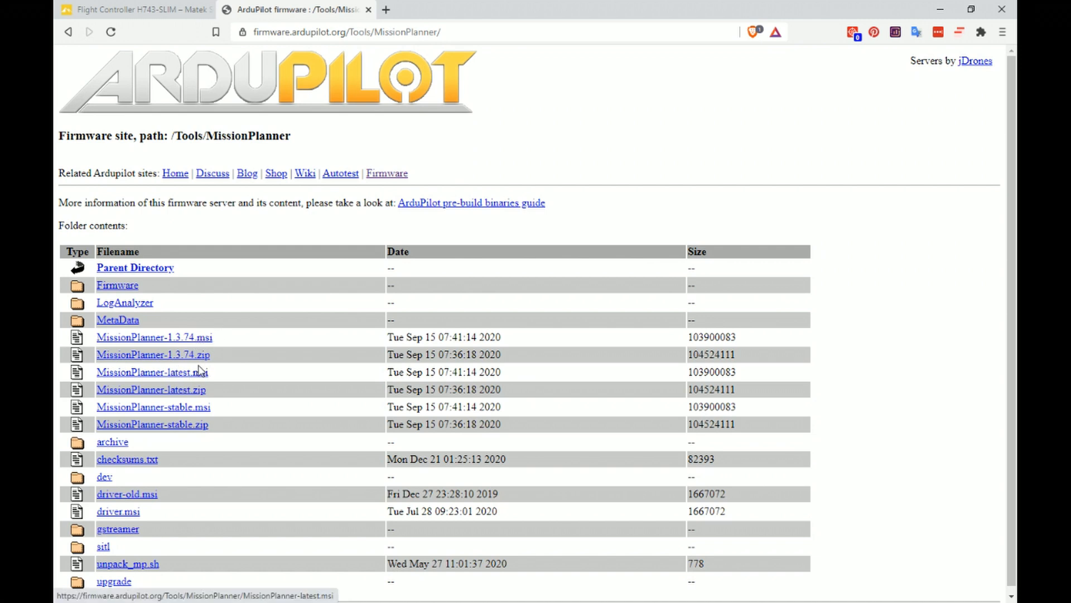
mouse_move(173, 389)
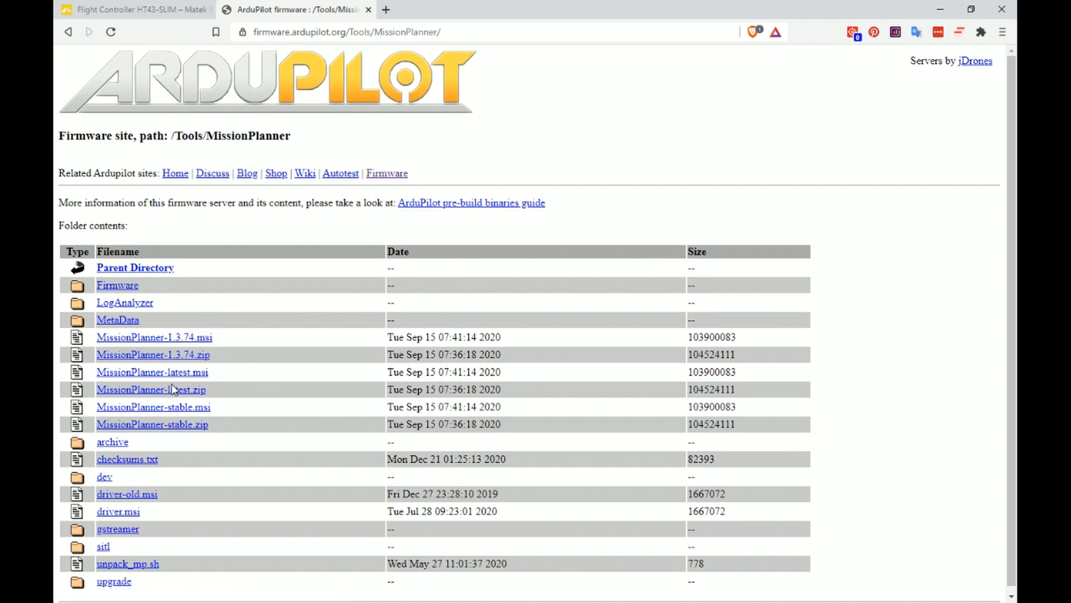
mouse_move(184, 413)
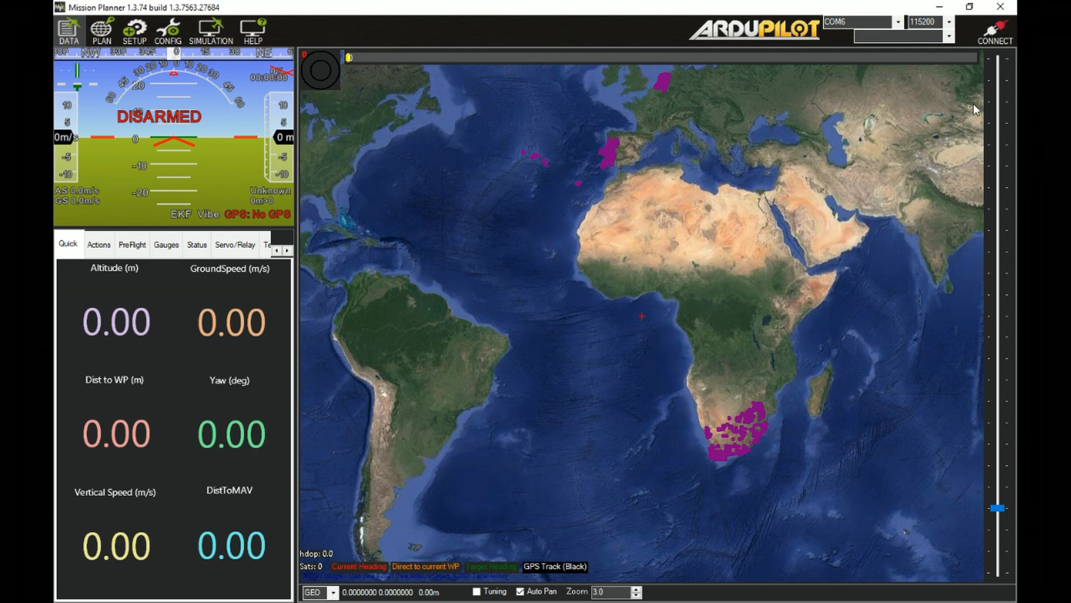
- Launch Mission Planner 1.3.74 and let its Flight Data map screen load
left_click(896, 22)
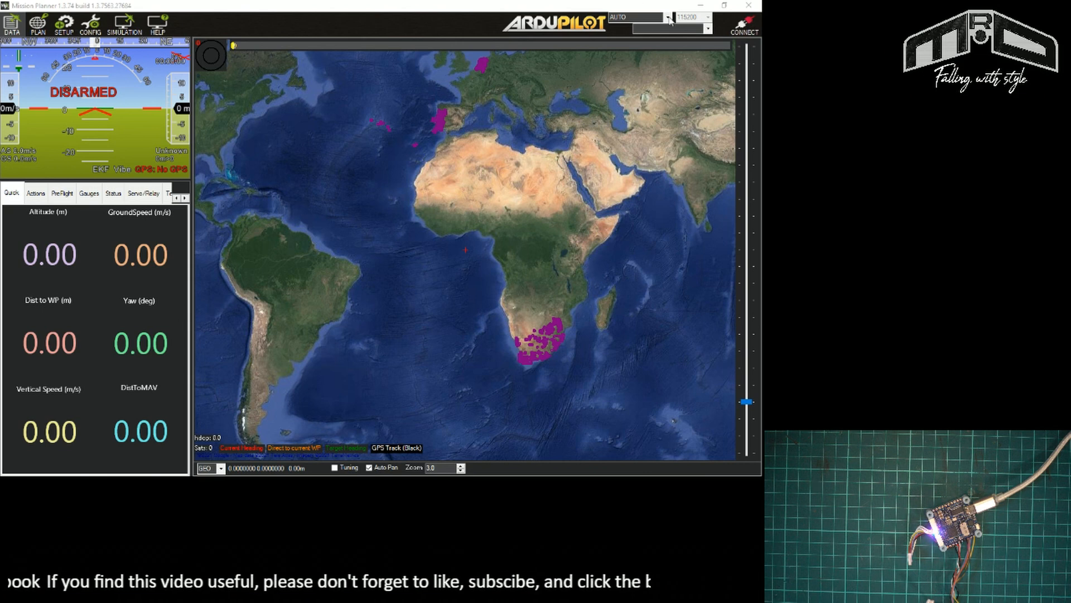
- Select COM6 as the port and connect to the flight controller
left_click(665, 17)
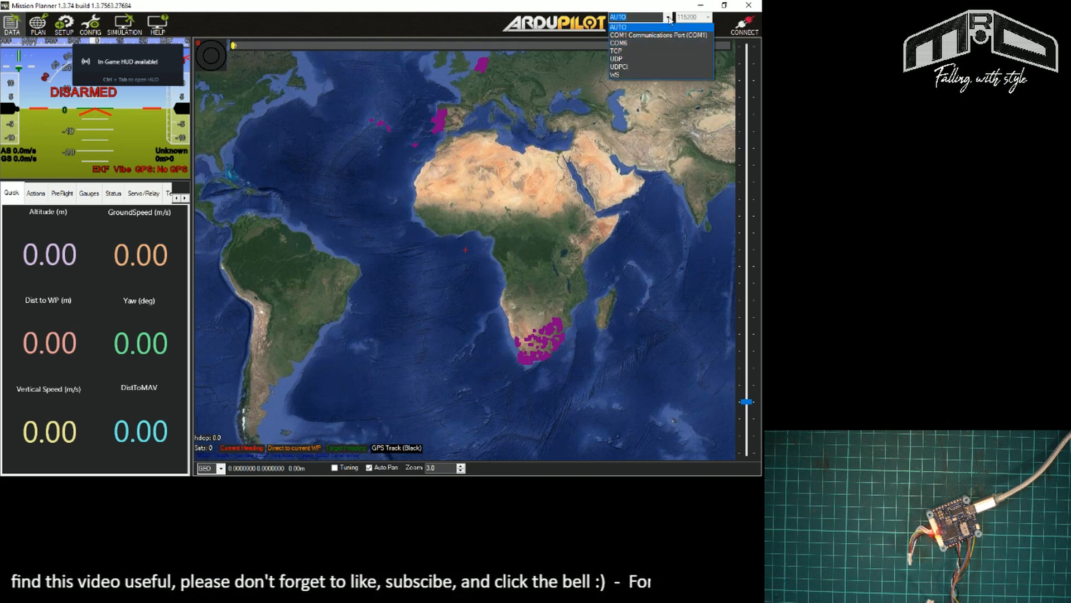
left_click(616, 43)
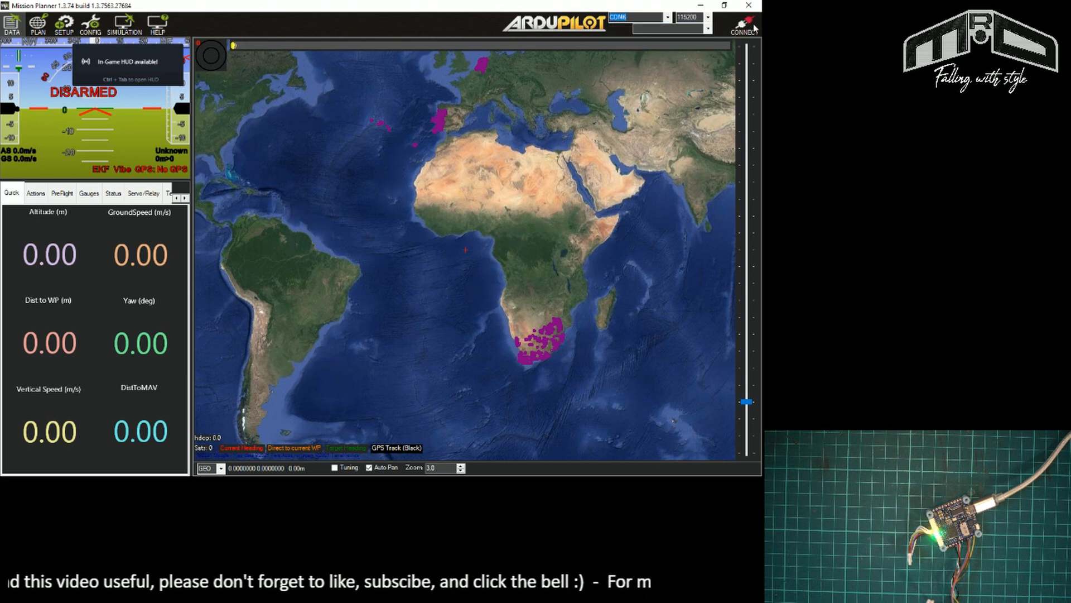
left_click(745, 30)
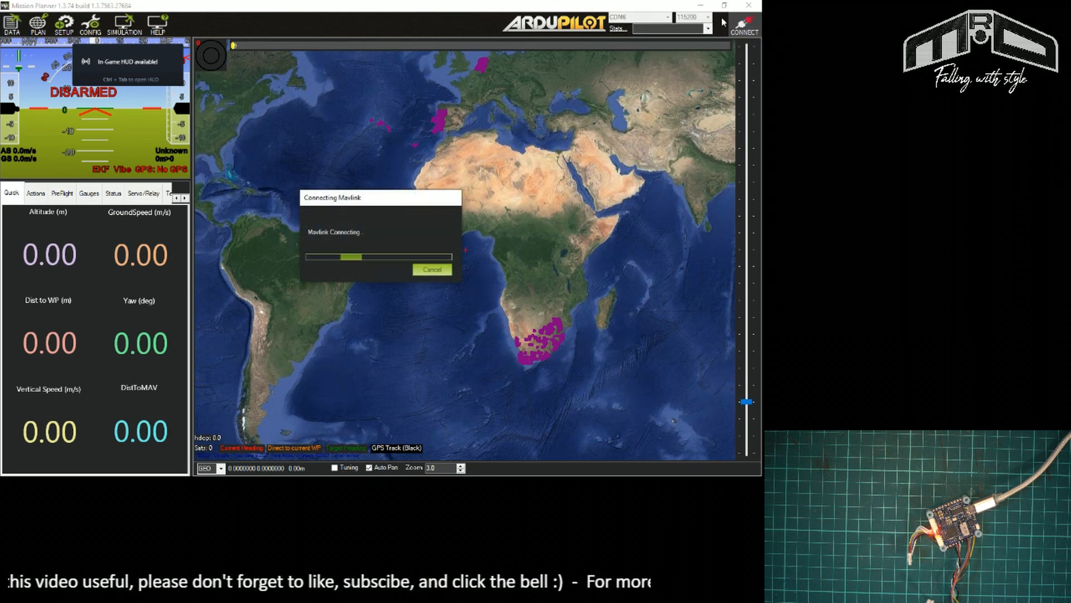